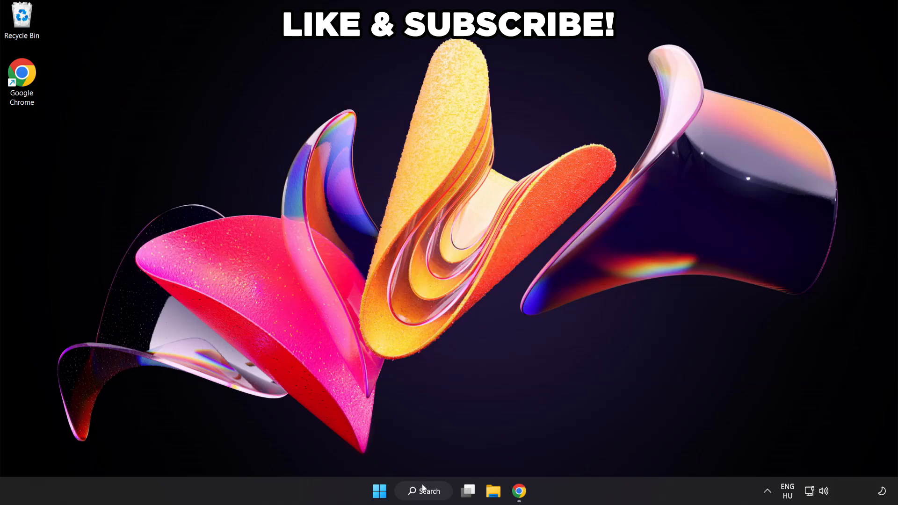
Search 'edit power plan' and switch the active power plan from Balanced to High performance
click(423, 492)
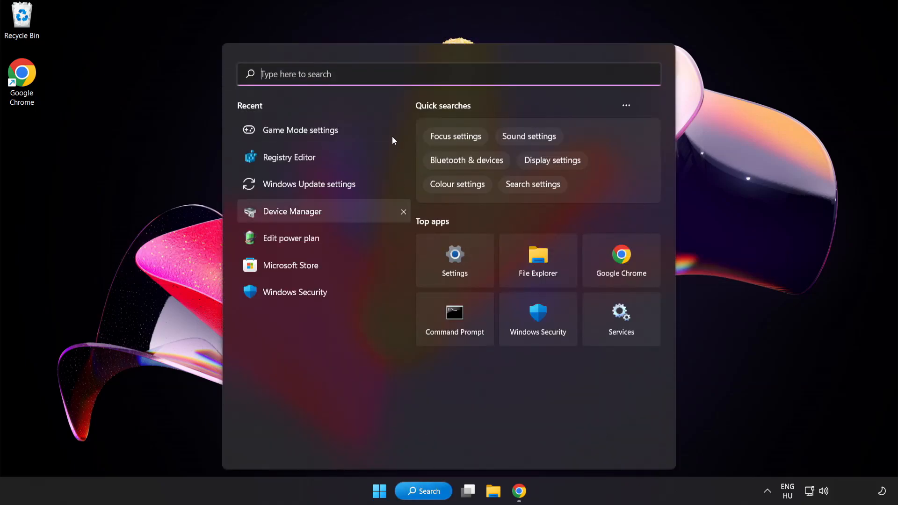
text(edit power plan)
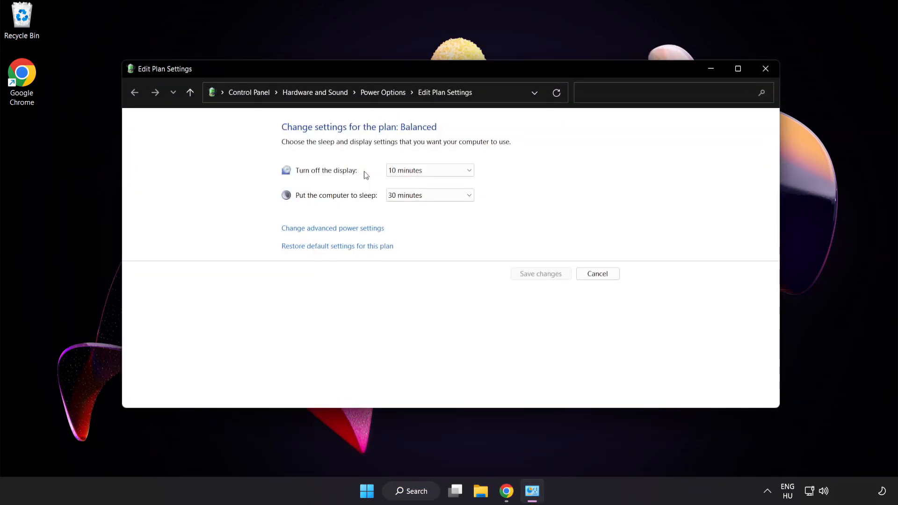
mouse_move(382, 92)
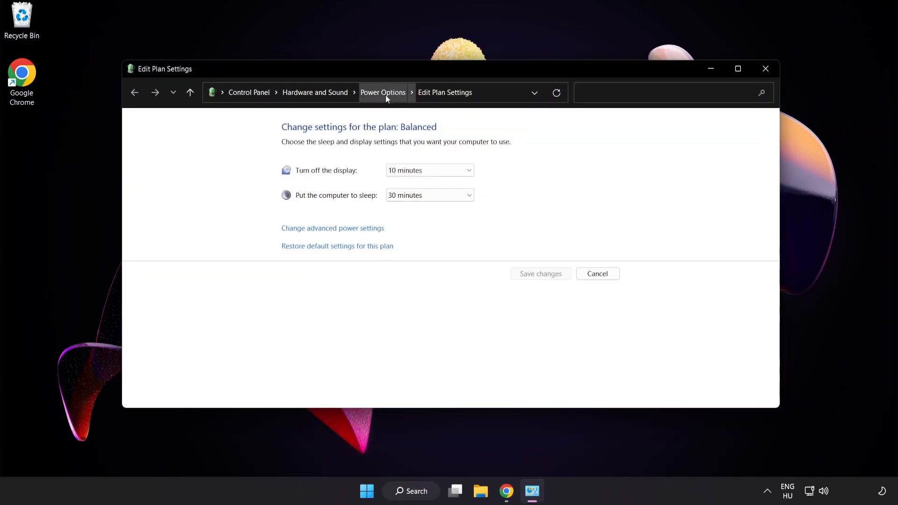
click(382, 92)
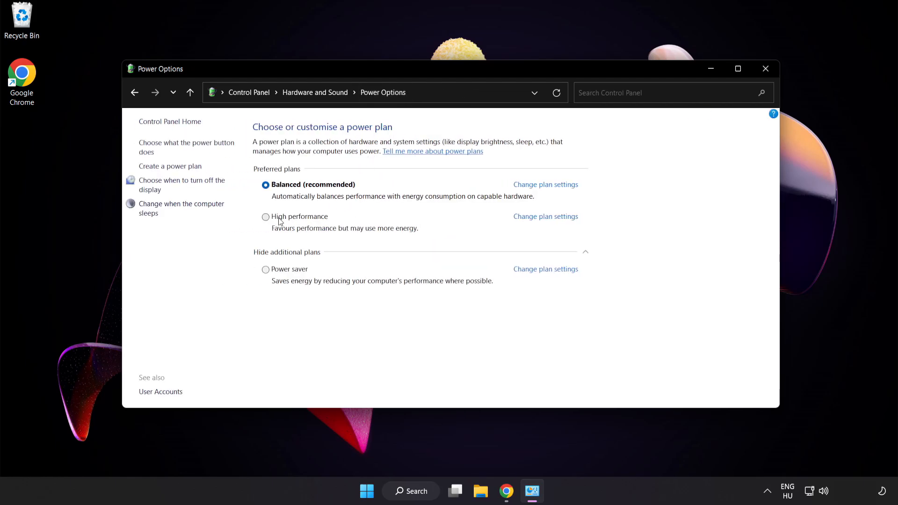
mouse_move(298, 222)
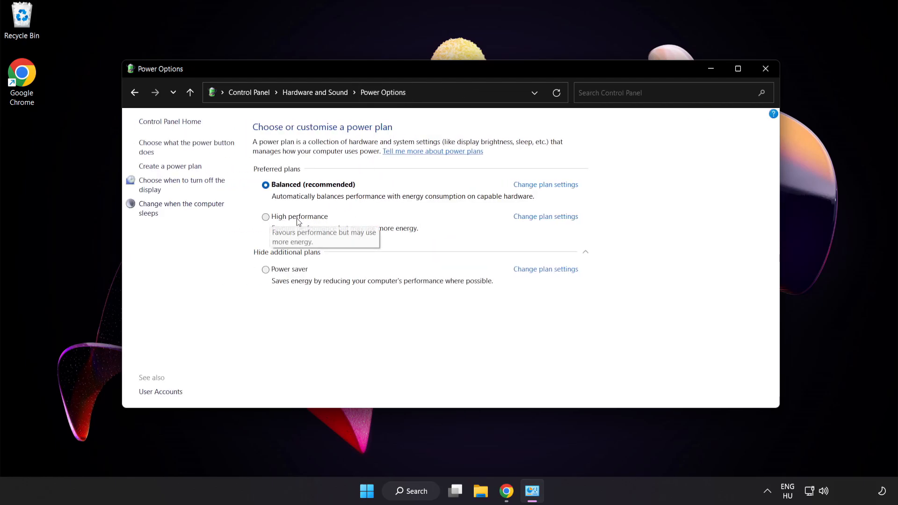
click(266, 216)
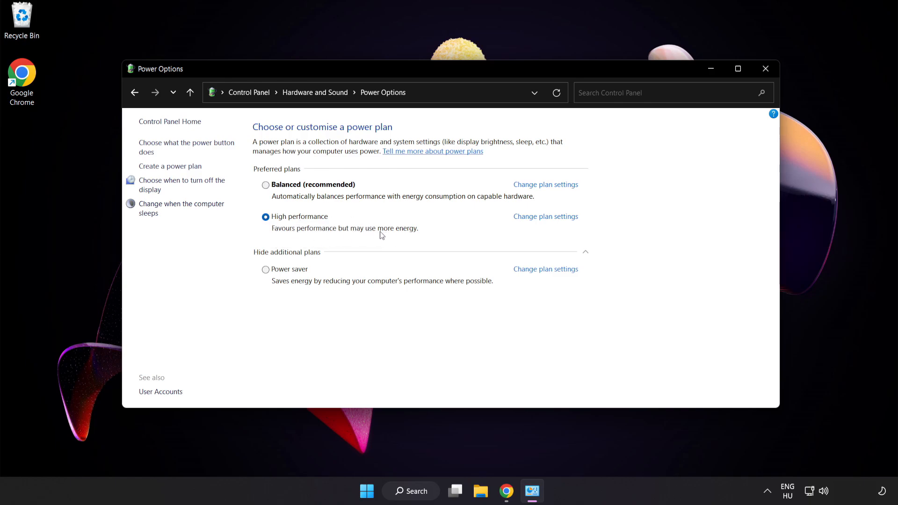
mouse_move(766, 68)
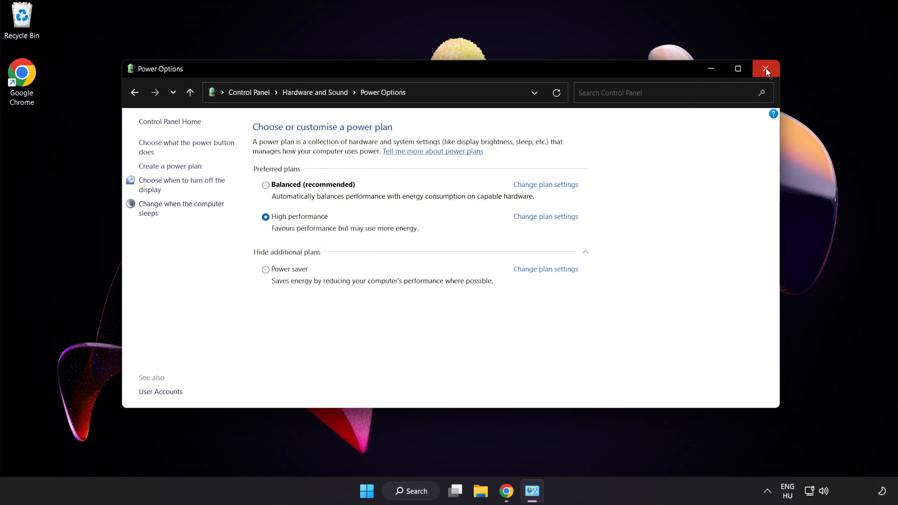
mouse_move(767, 69)
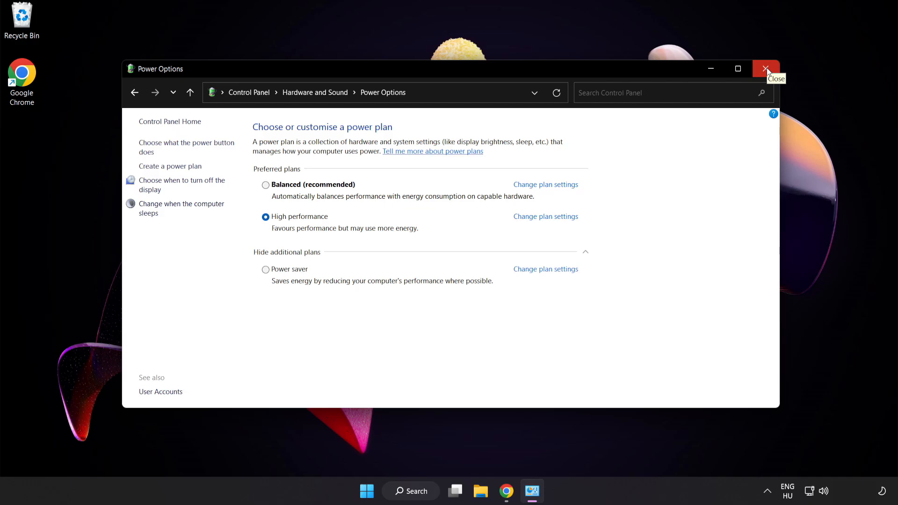
Close Power Options, then open Device Manager with Display adapters expanded
click(767, 69)
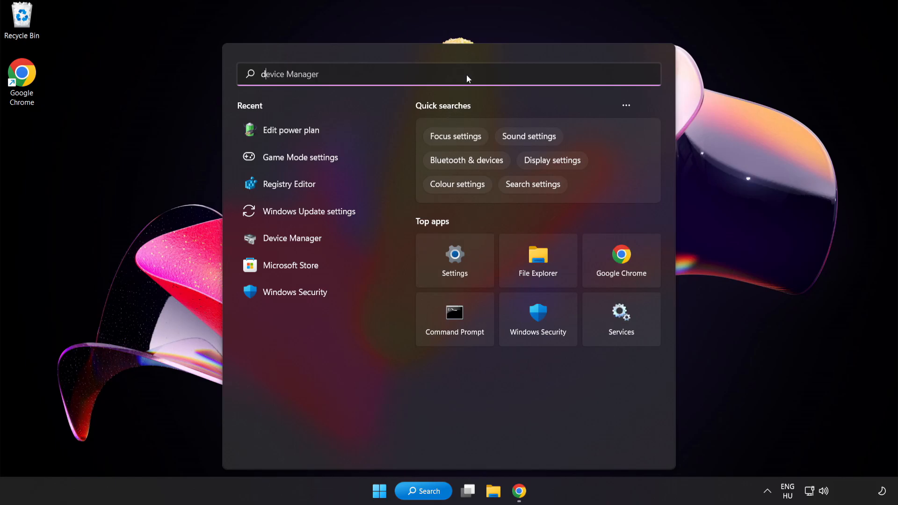
text(device manager)
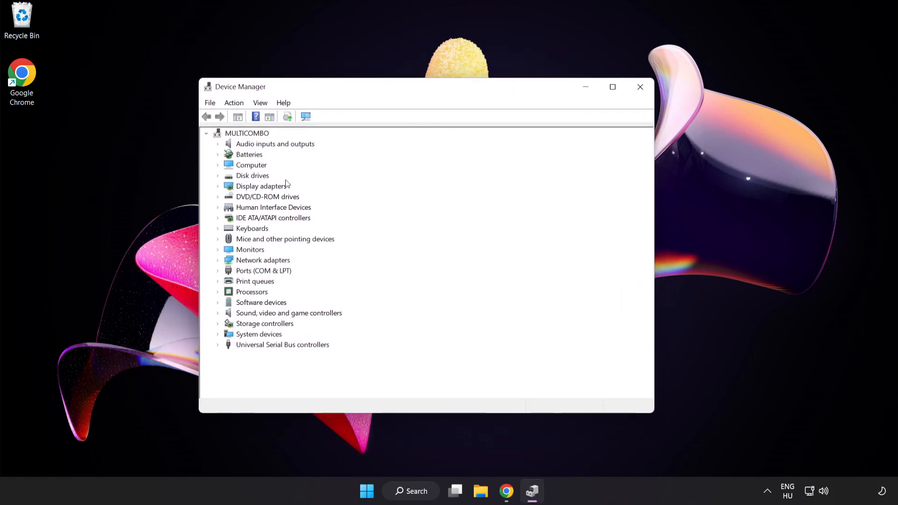
click(261, 185)
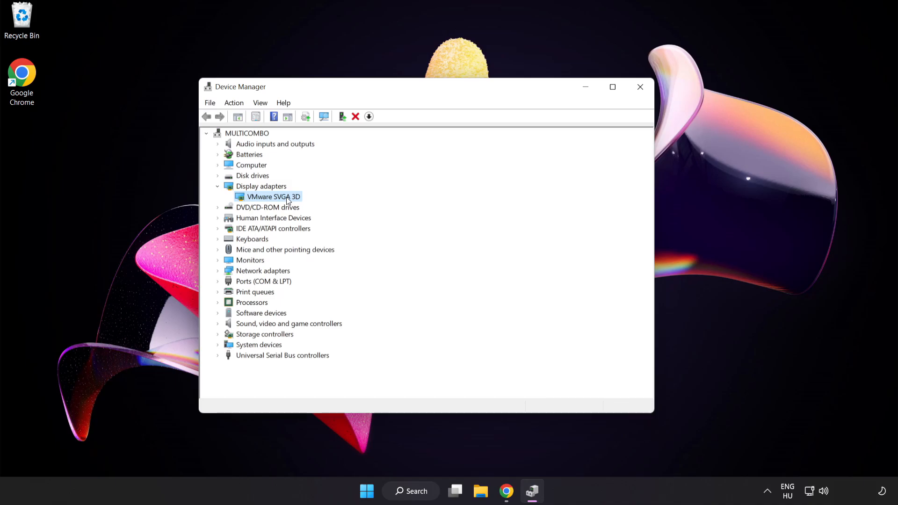
Auto-search for a newer VMware SVGA 3D driver, confirm it's current, and close Device Manager
right_click(274, 197)
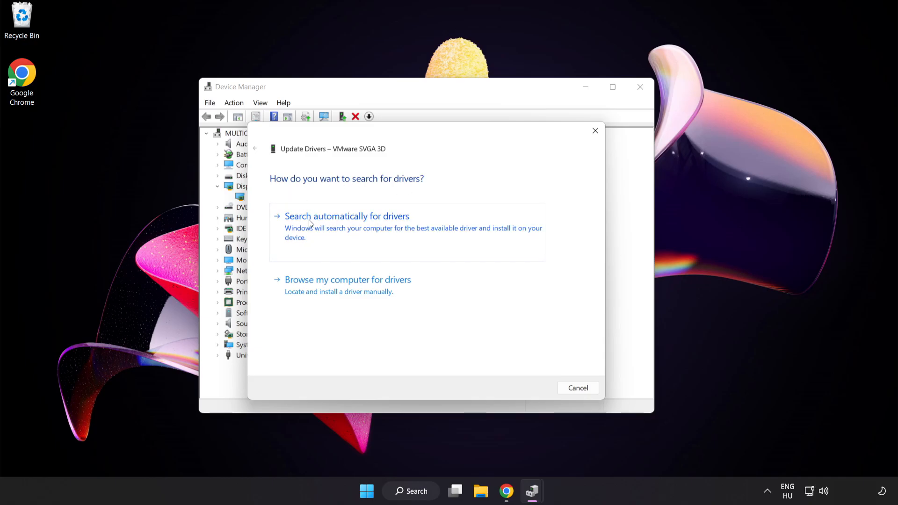
click(347, 216)
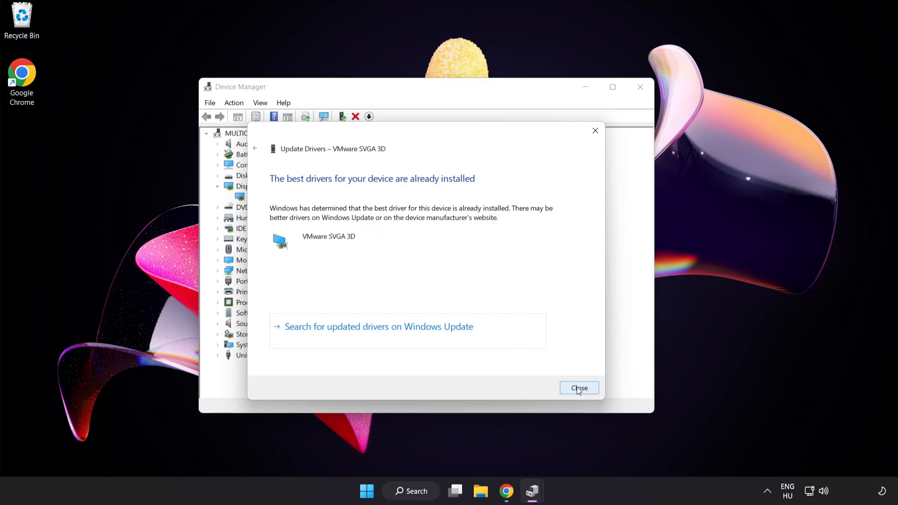
click(578, 388)
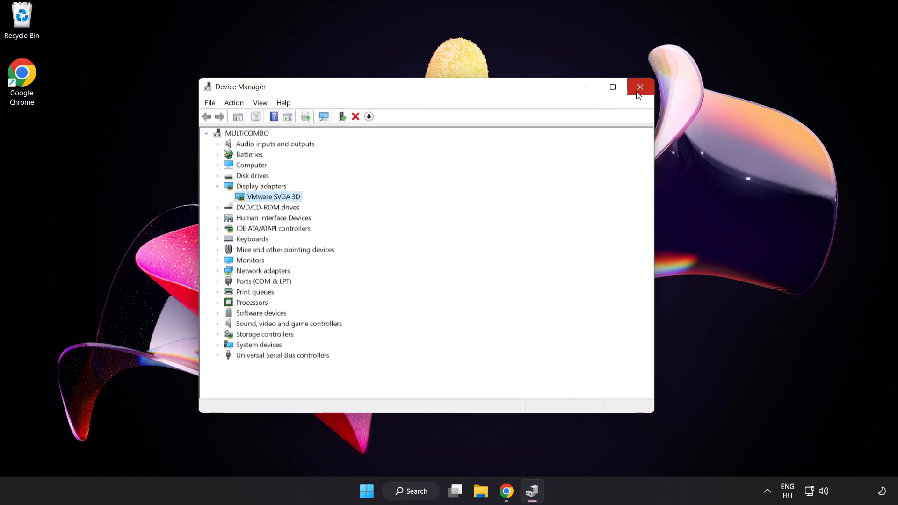
click(640, 87)
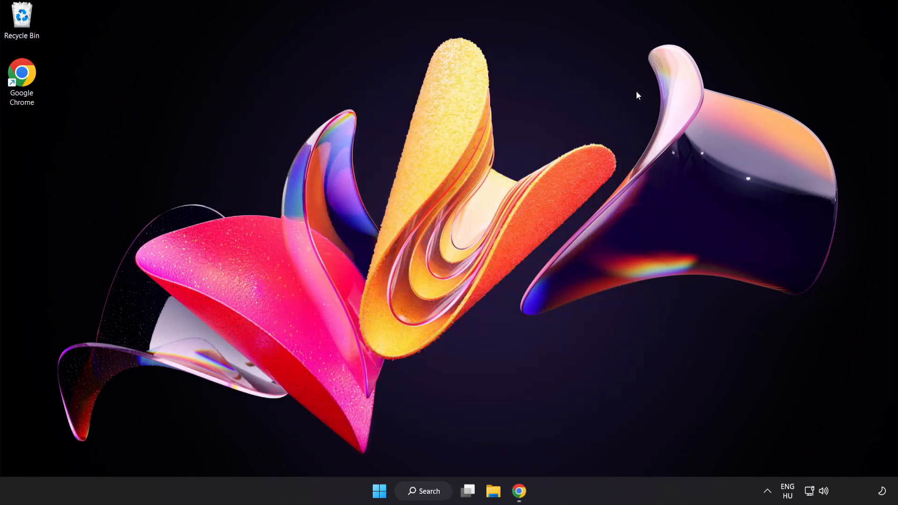
mouse_move(446, 462)
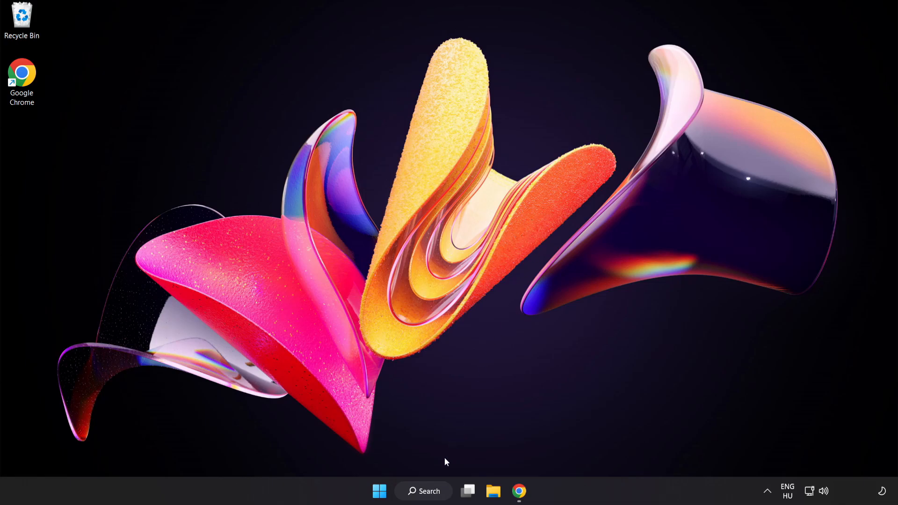
Find the Game Mode page via the 'game mode settings' search and switch Game Mode on
click(423, 491)
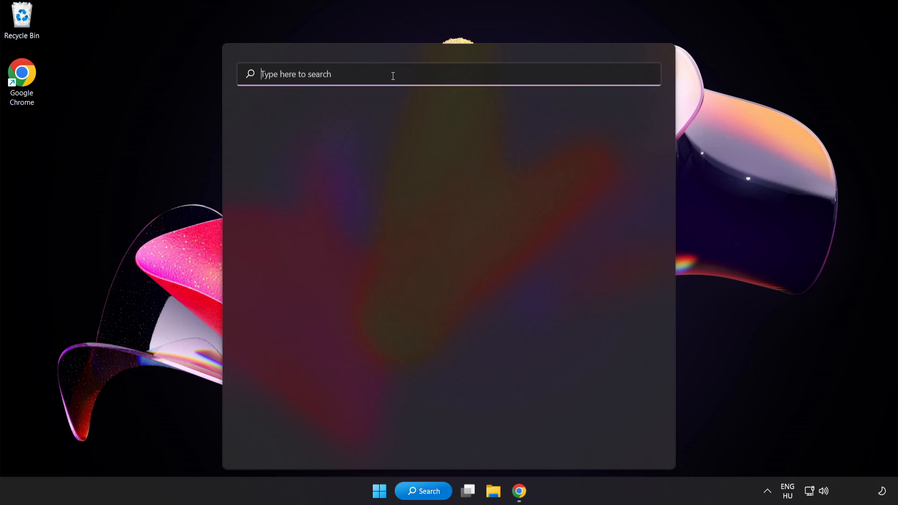
text(game mode settings)
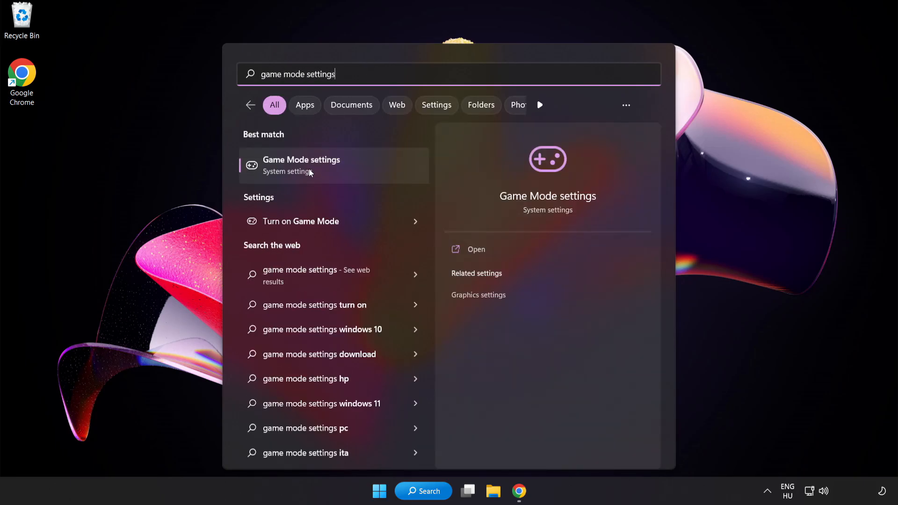
click(301, 166)
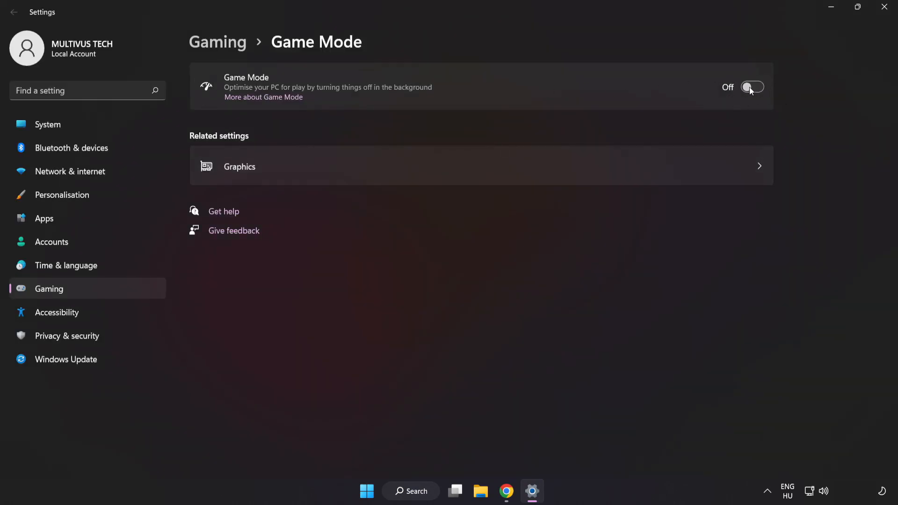
click(752, 87)
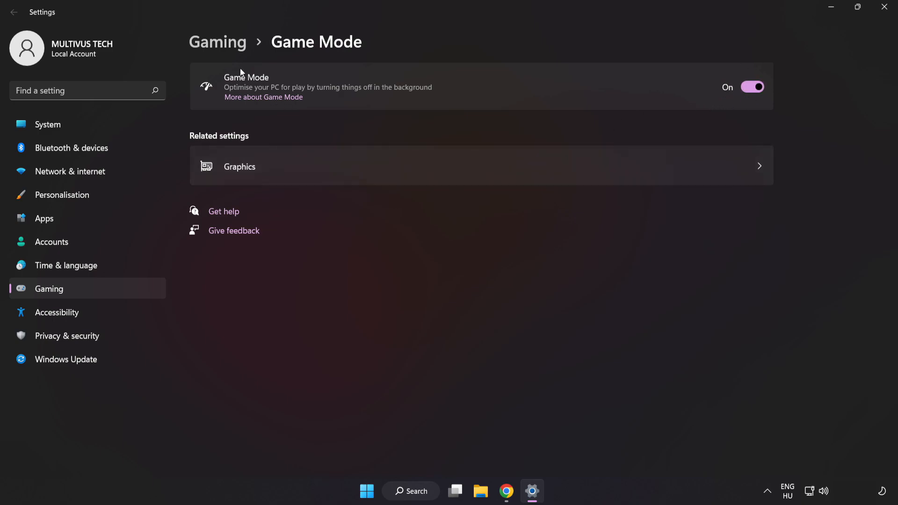
mouse_move(222, 51)
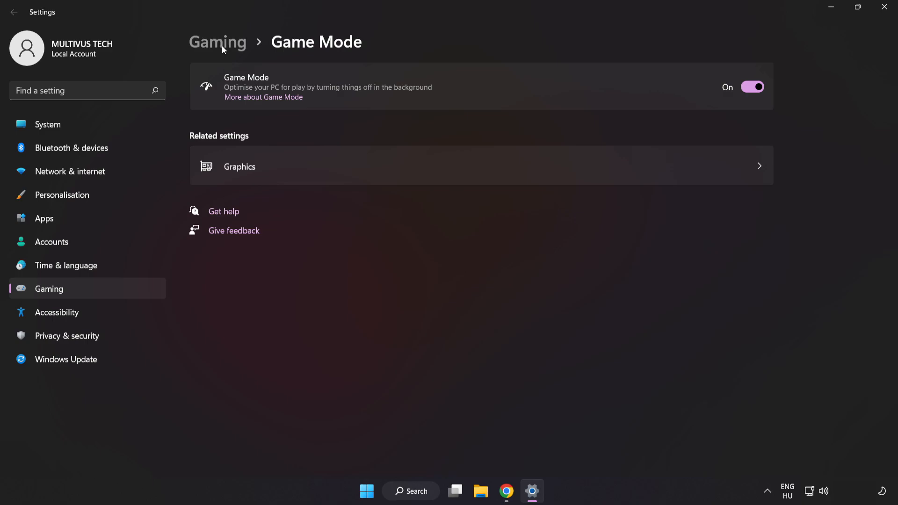
Under Gaming > Xbox Game Bar, turn off the controller button toggle, then close Settings
click(217, 41)
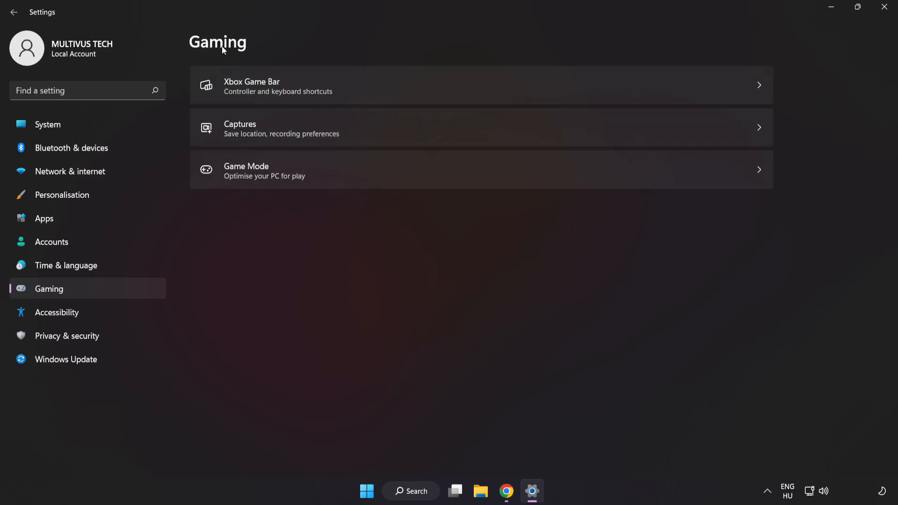
mouse_move(288, 90)
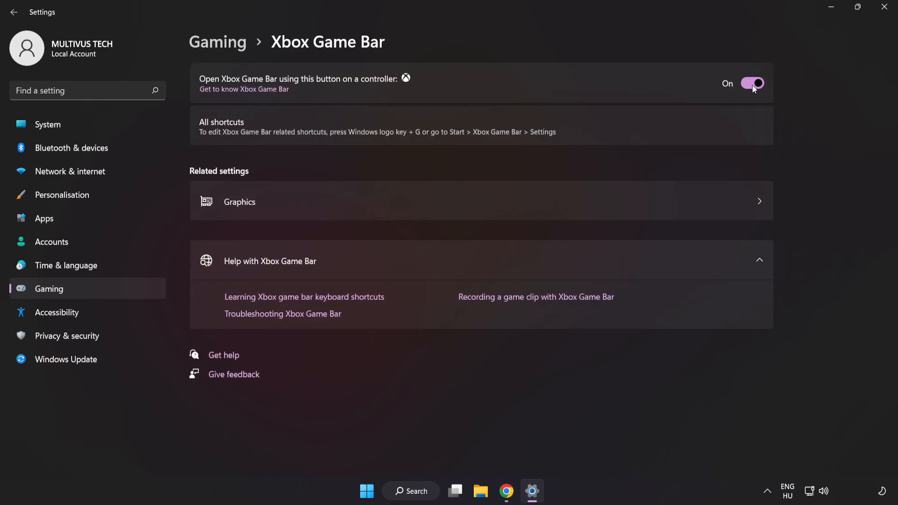
click(752, 83)
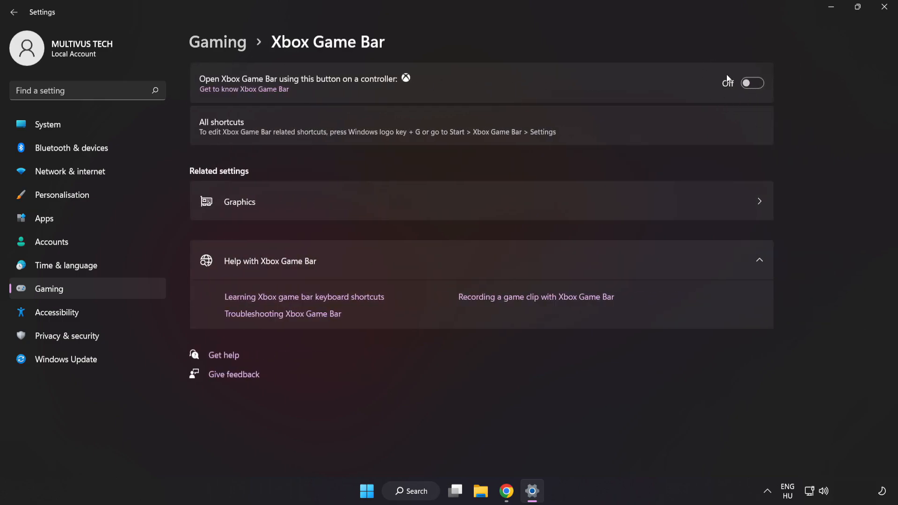
mouse_move(715, 84)
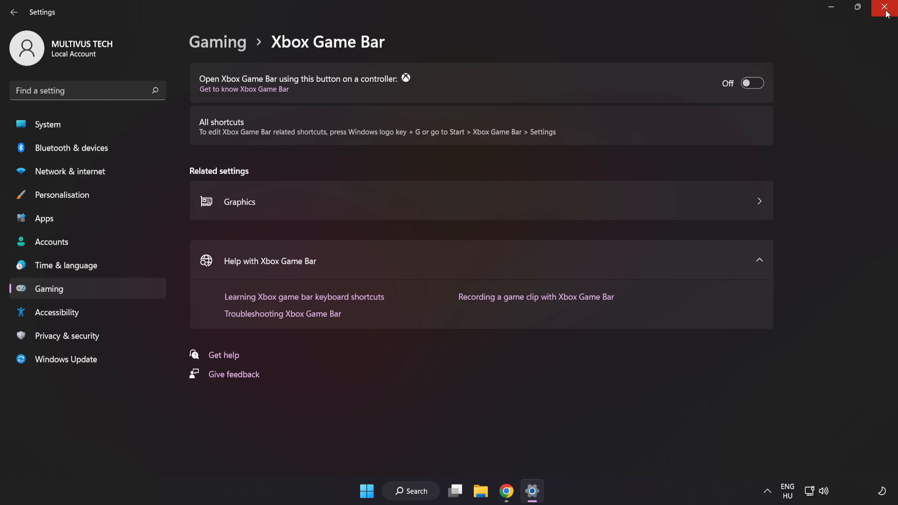
click(888, 7)
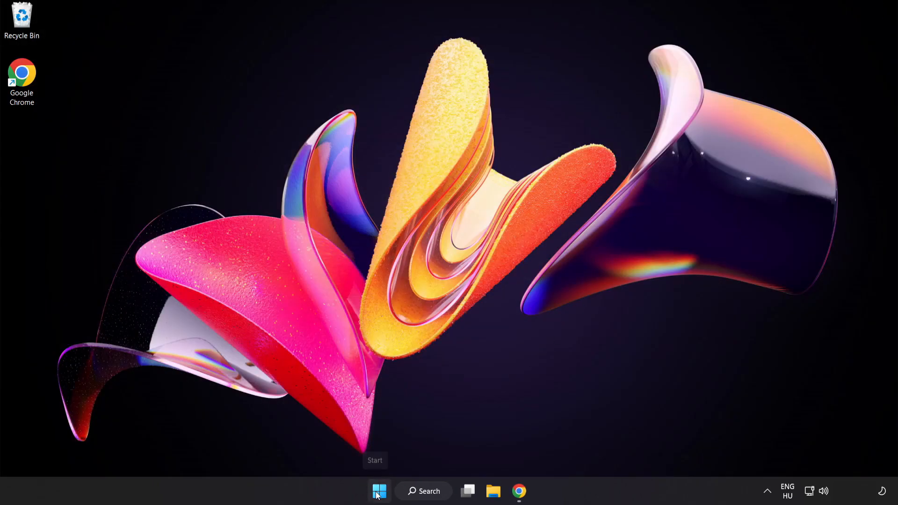
Launch Task Manager from the Start button's right-click menu and browse the Processes list
right_click(379, 490)
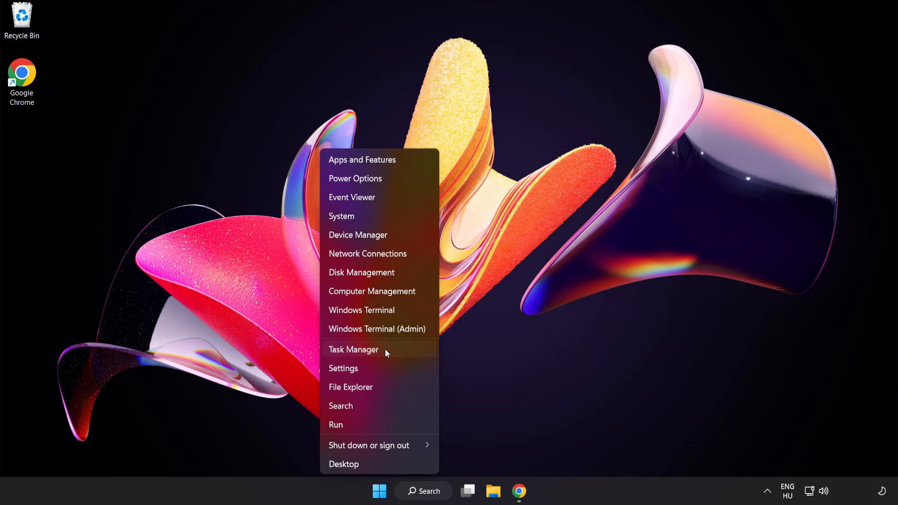
click(353, 350)
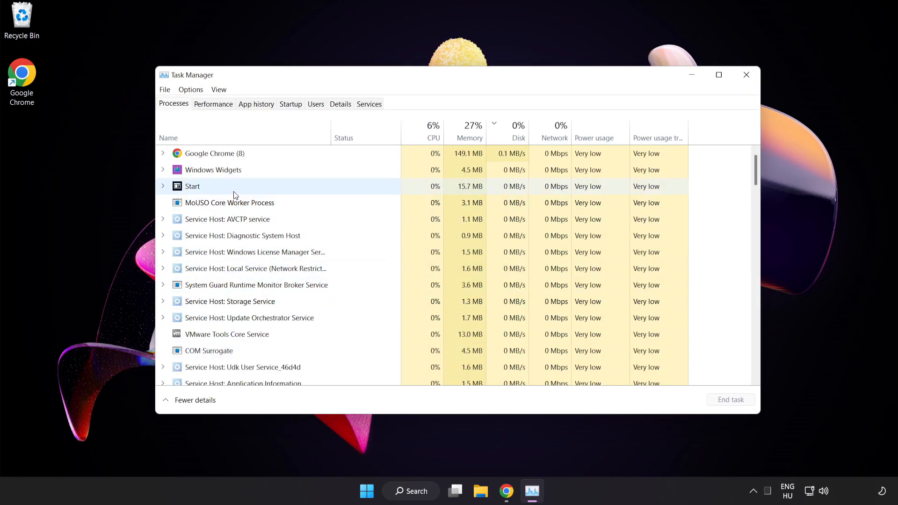
click(212, 152)
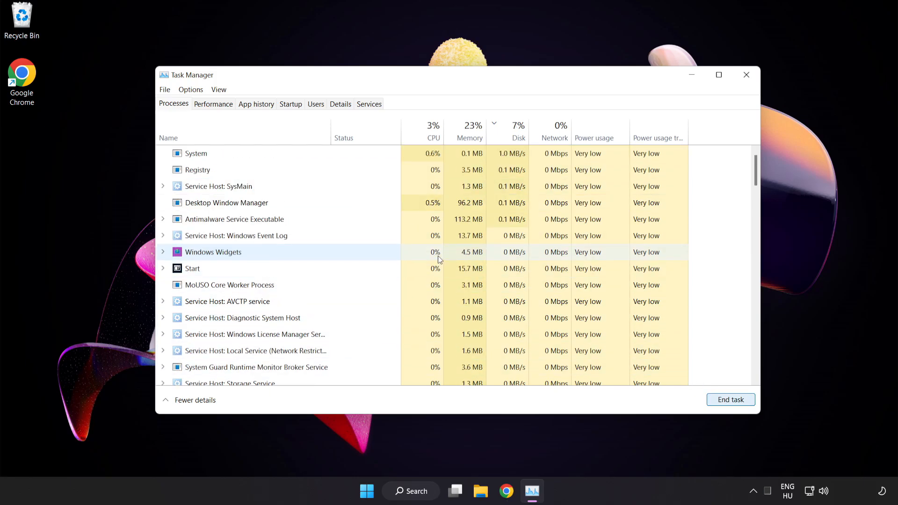
scroll(down, 3)
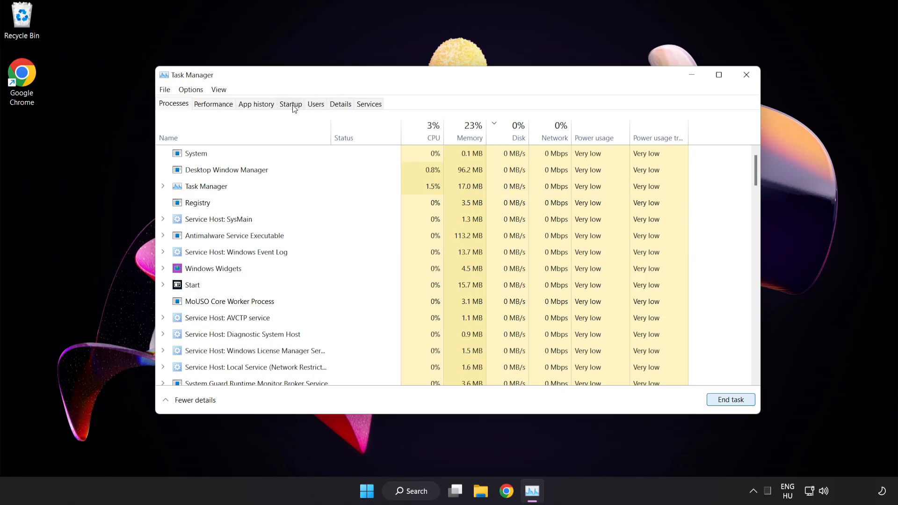
Disable Cortana, Phone Link and Terminal on the Startup tab, then close Task Manager
click(290, 104)
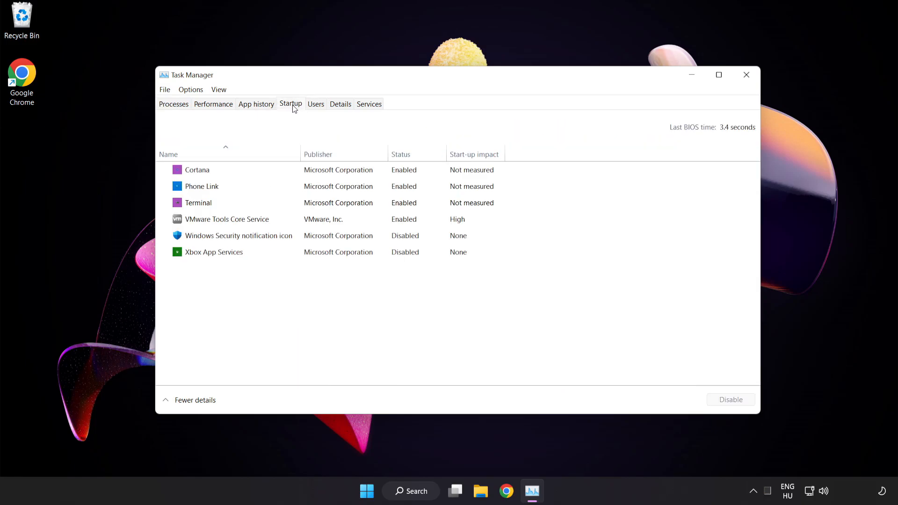
click(239, 235)
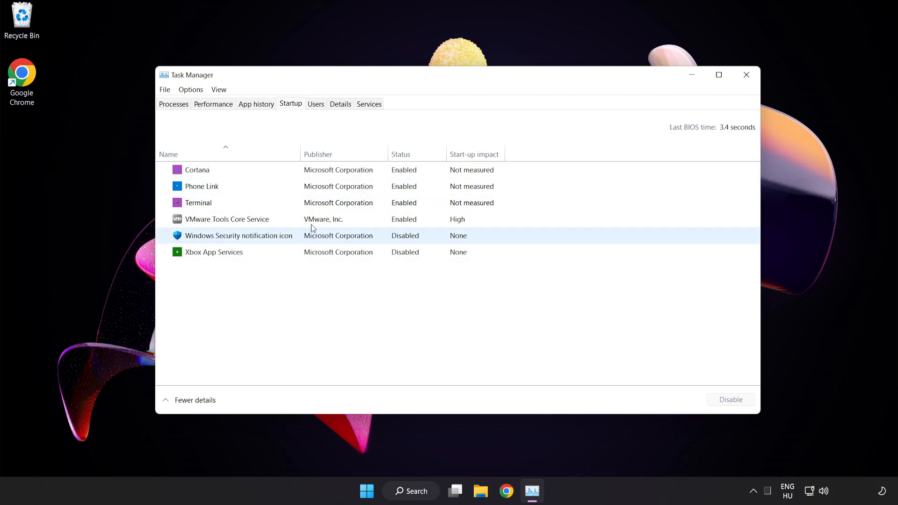
click(197, 169)
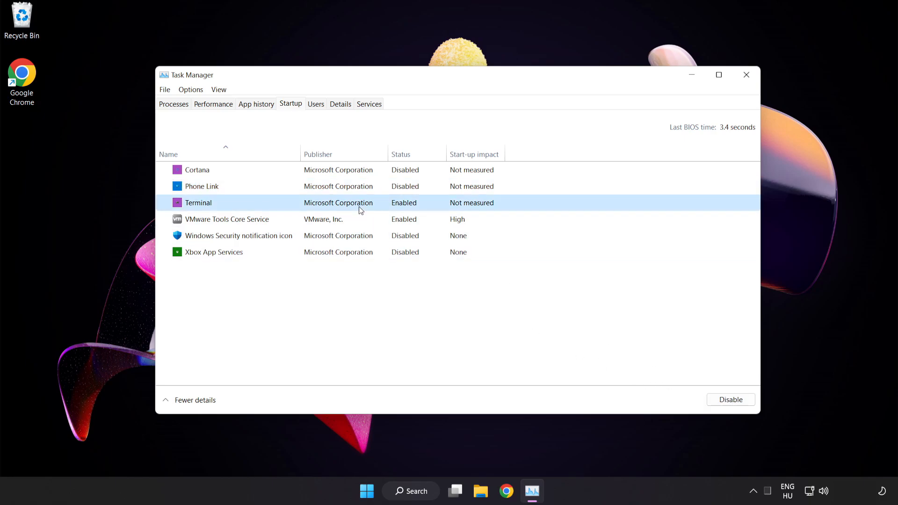
click(730, 399)
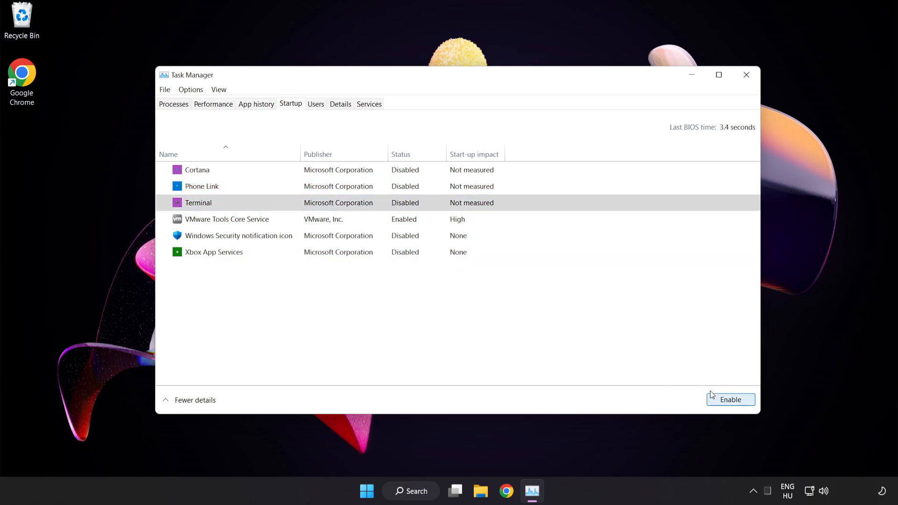
mouse_move(747, 74)
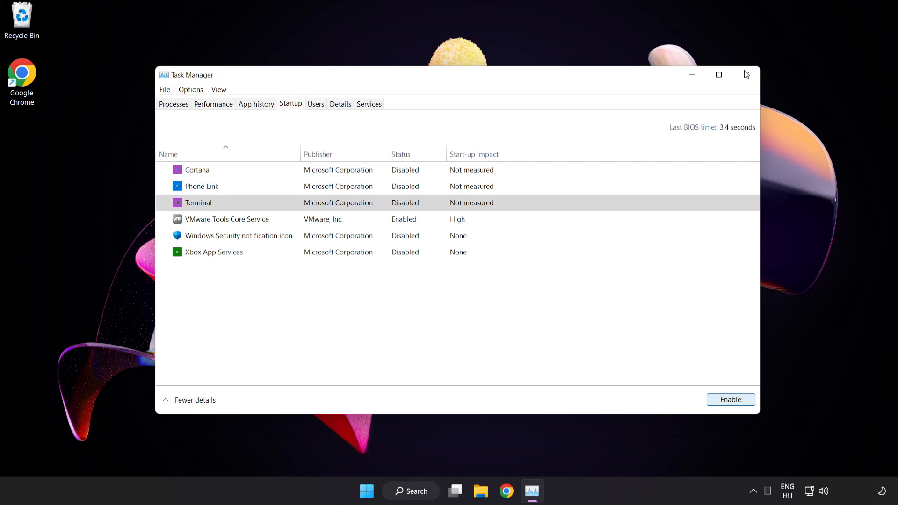
mouse_move(747, 74)
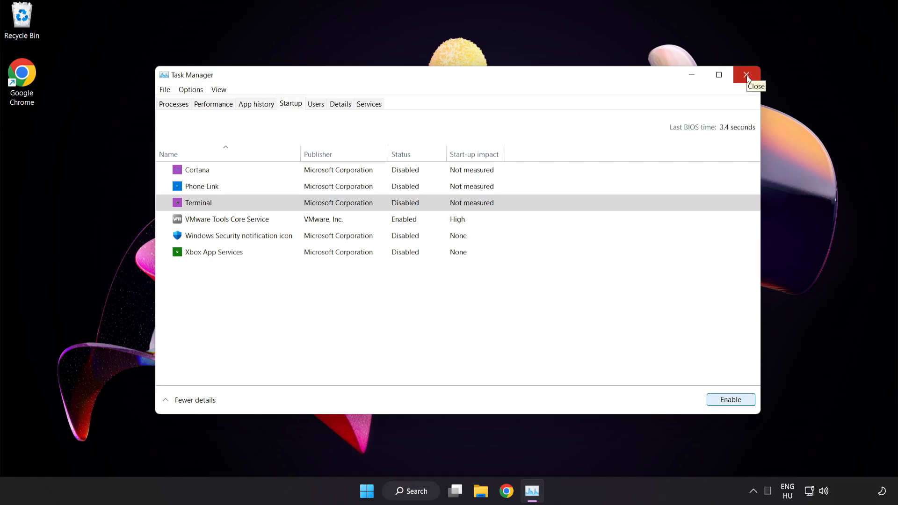
click(747, 74)
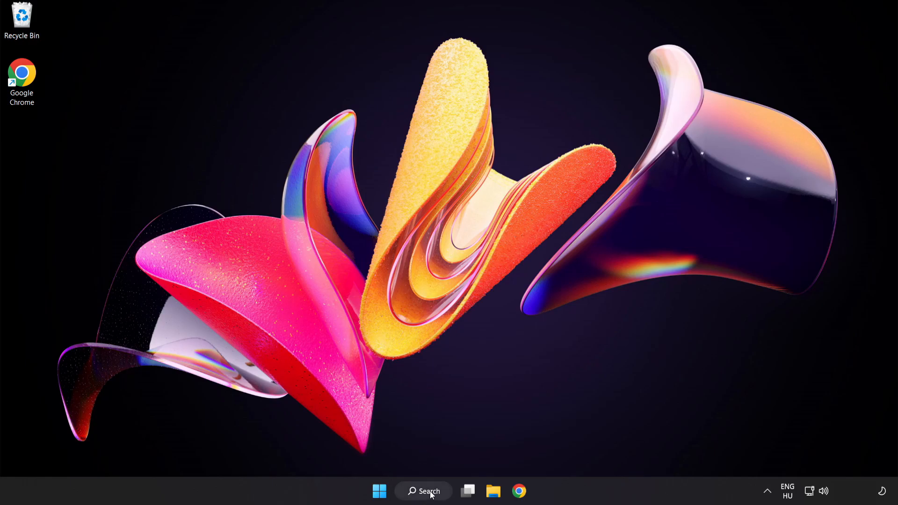
Search 'update', check for updates in Windows Update, confirm it's up to date, close Settings
click(424, 491)
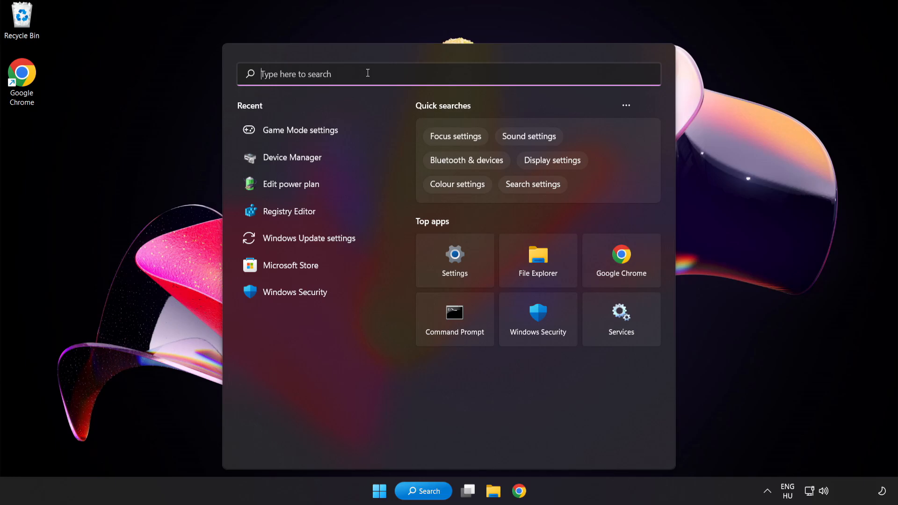
text(update)
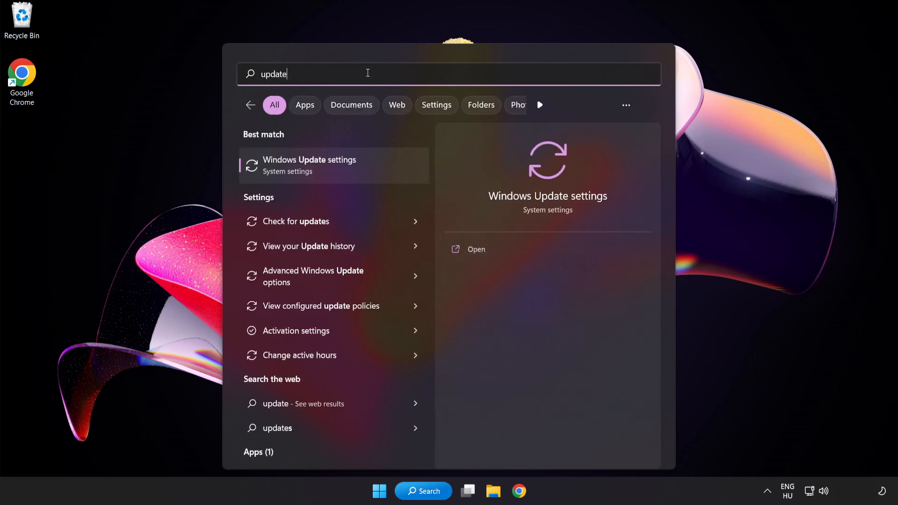
mouse_move(367, 166)
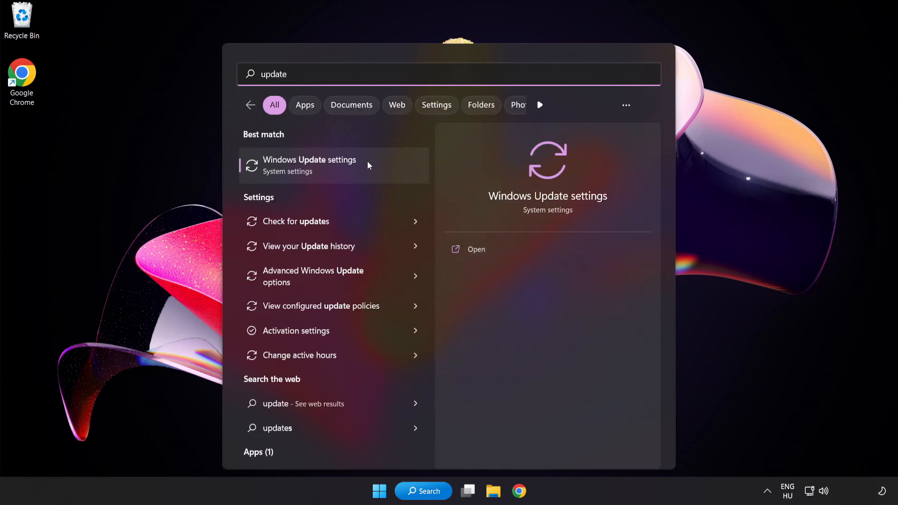
click(310, 165)
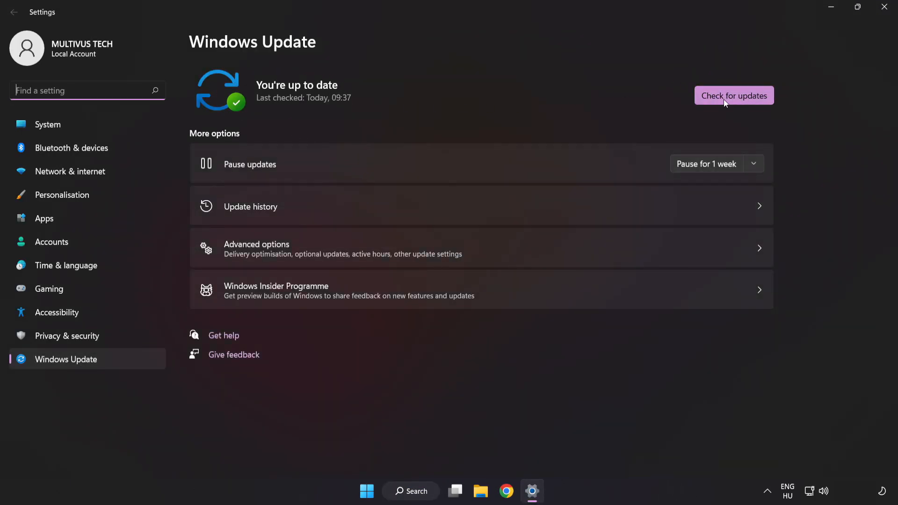
click(734, 95)
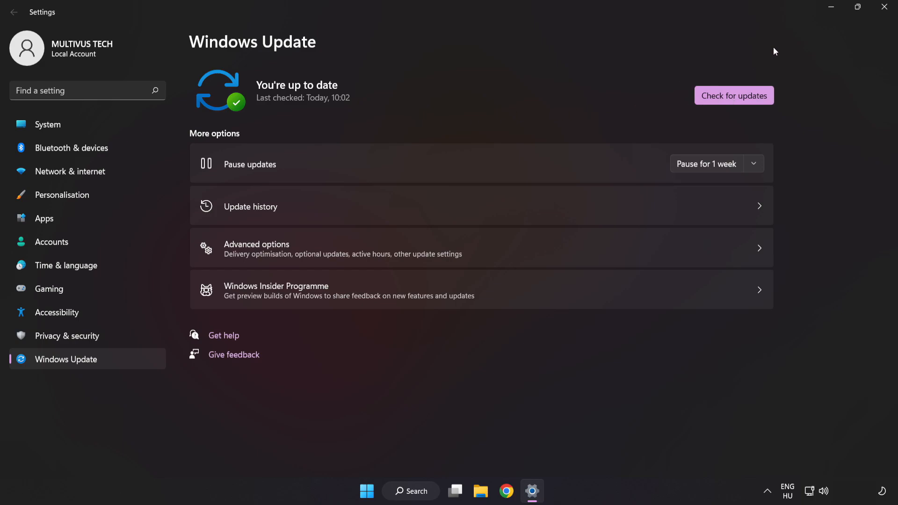
mouse_move(883, 8)
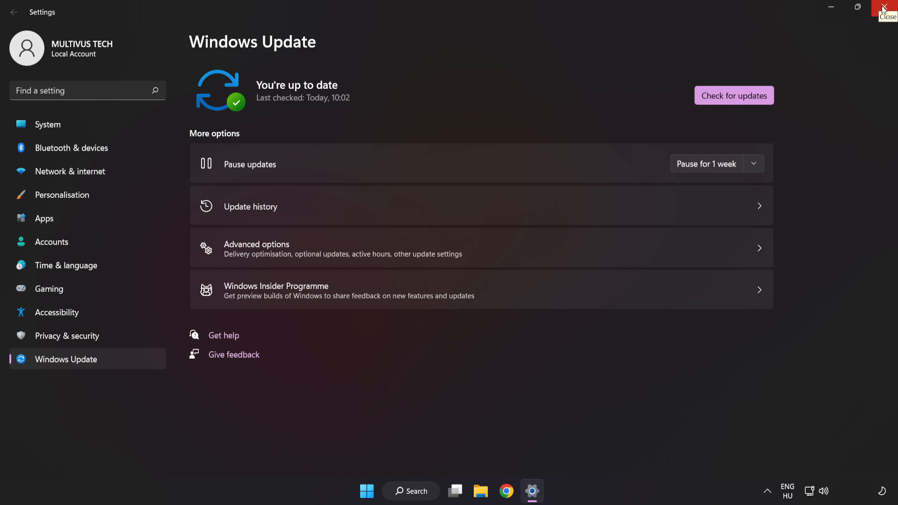
click(893, 7)
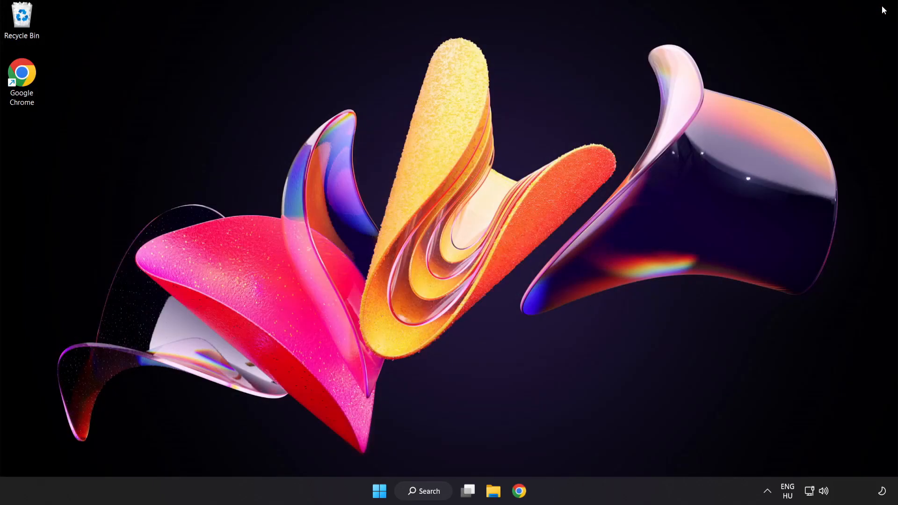
mouse_move(463, 469)
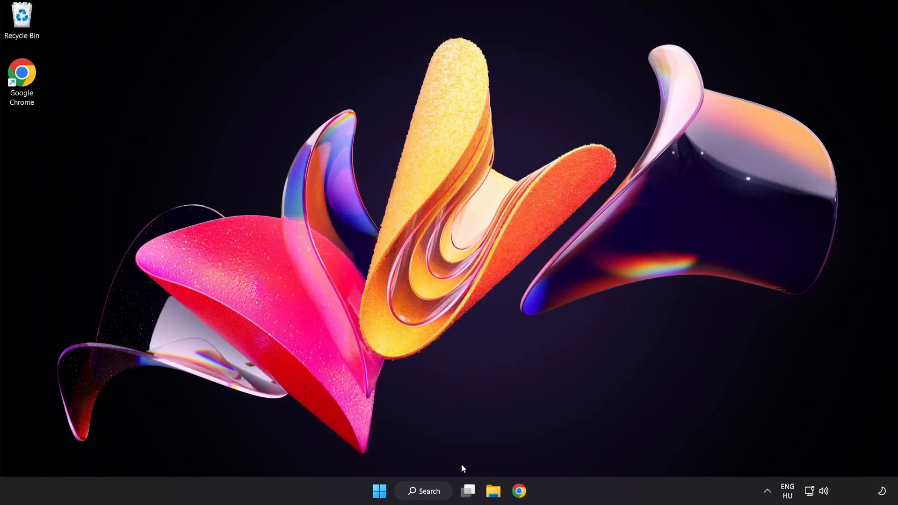
Search for 'regedit' and launch Registry Editor from Best match
click(424, 490)
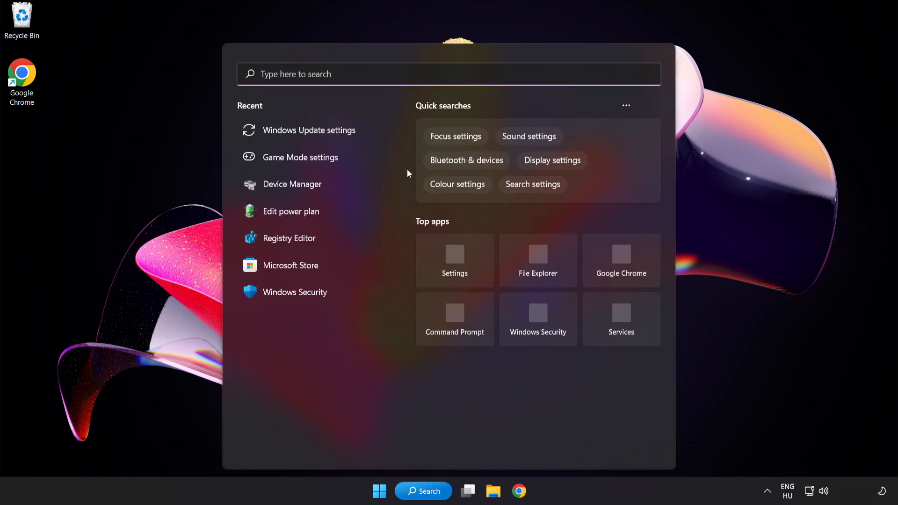
text(rege)
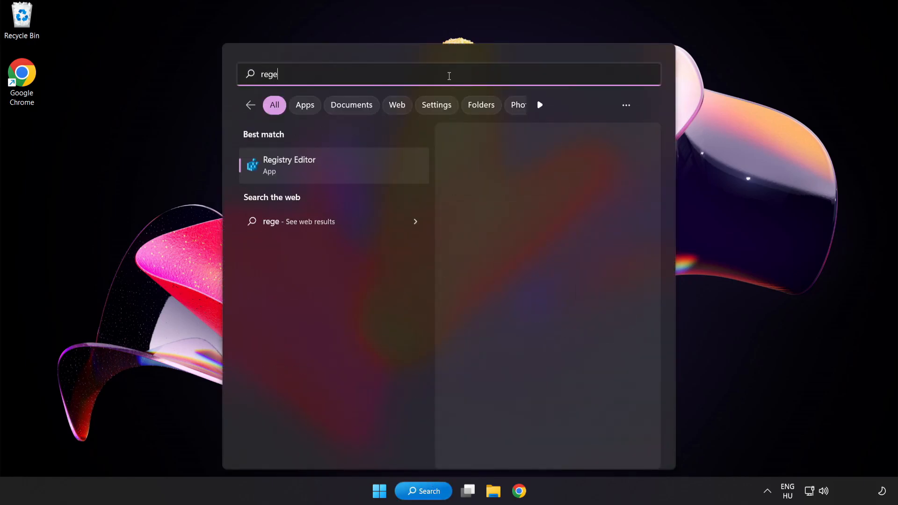
text(dit)
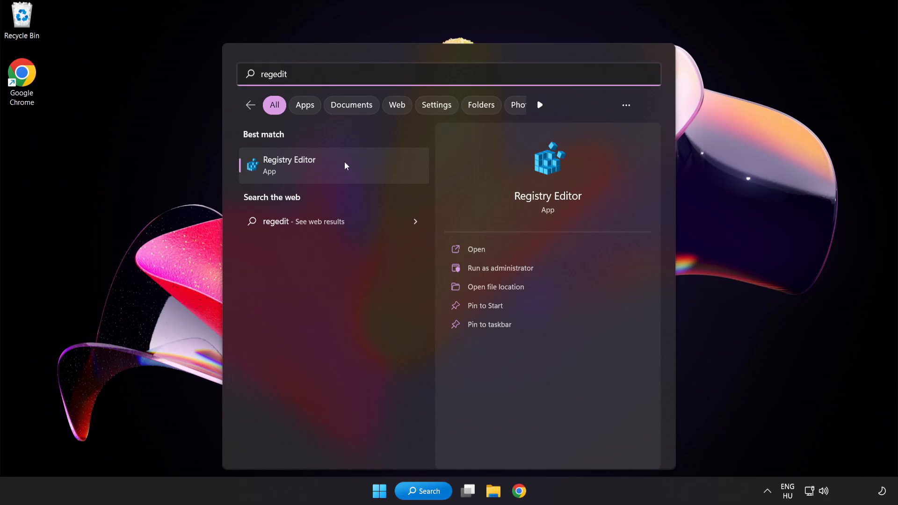
click(289, 165)
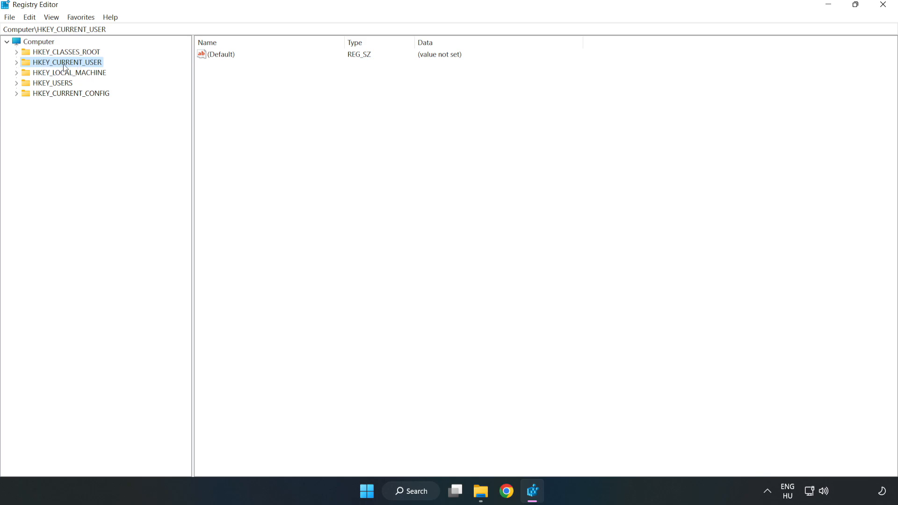
Open HKEY_CURRENT_USER\System\GameConfigStore and change GameDVR_Enabled's value data to 0
click(17, 62)
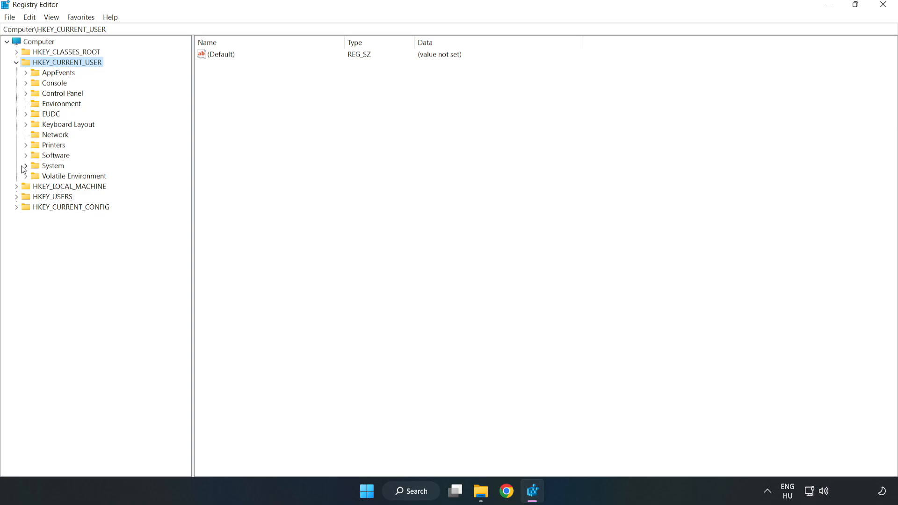
click(26, 166)
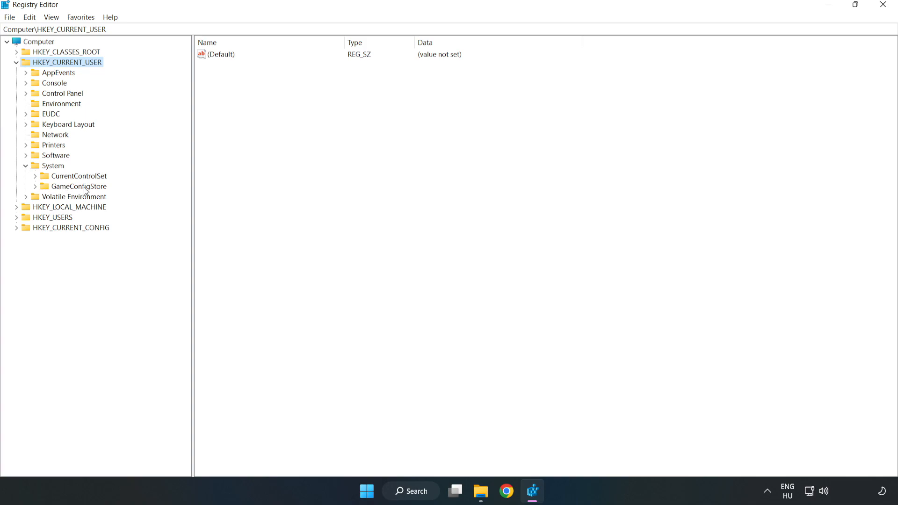
click(79, 186)
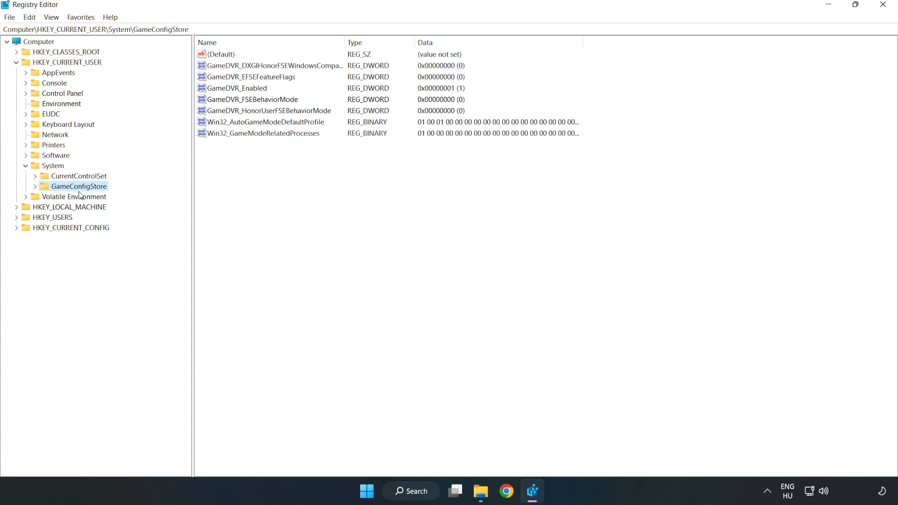
click(237, 89)
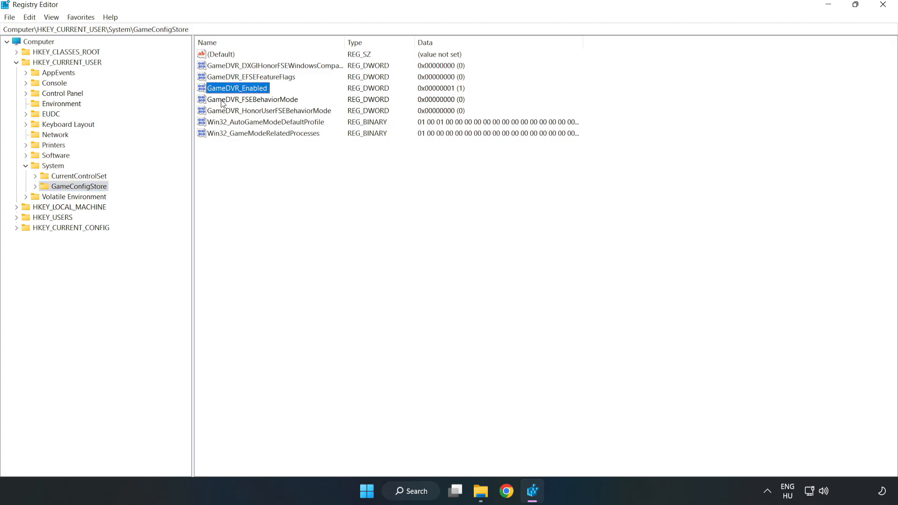
right_click(236, 89)
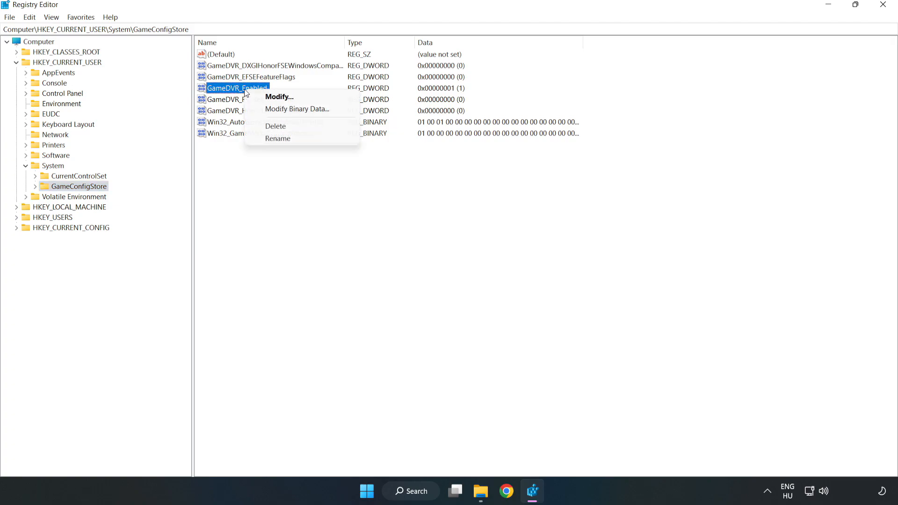
mouse_move(286, 97)
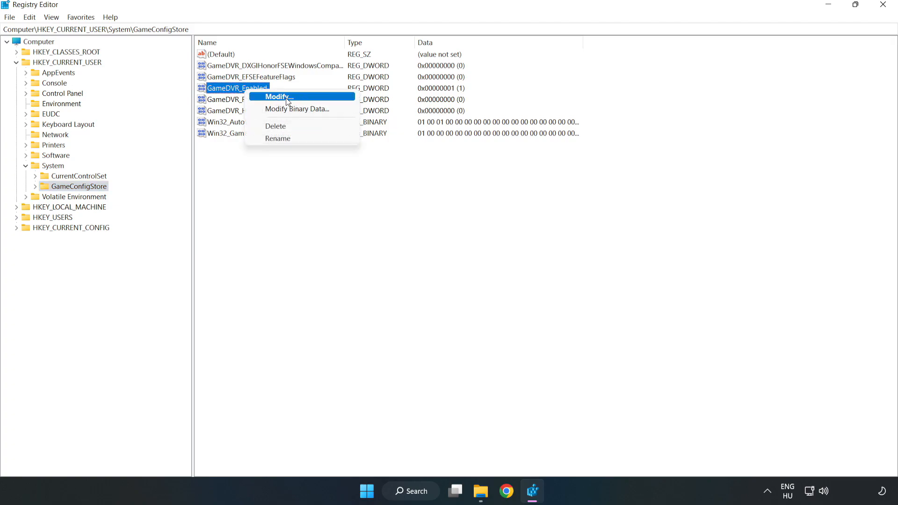
click(277, 97)
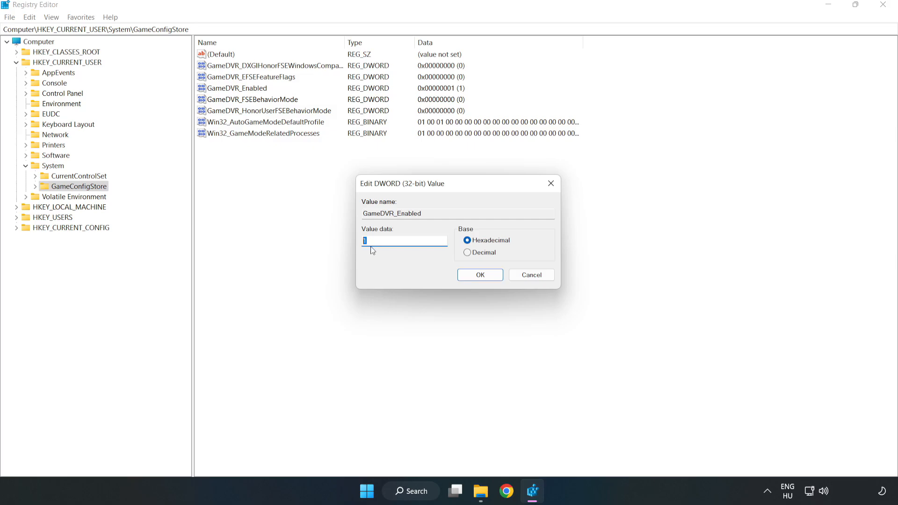
text(0)
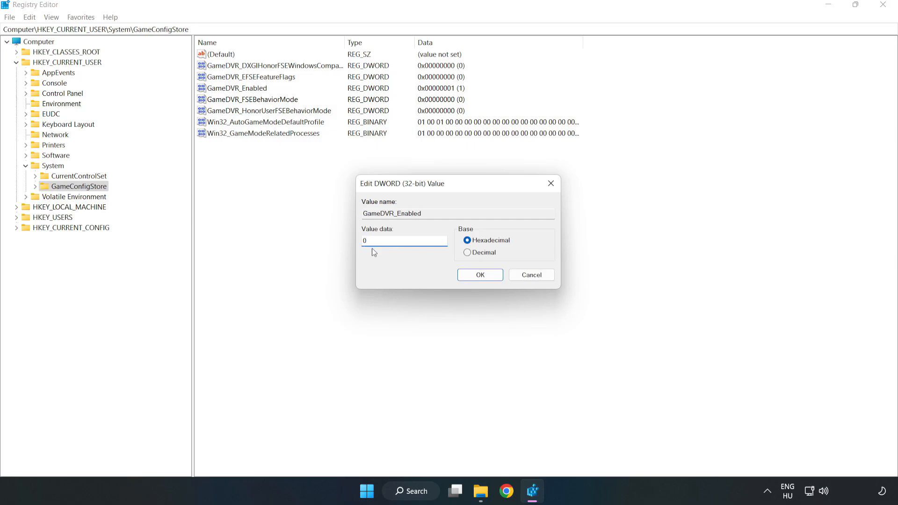
click(404, 241)
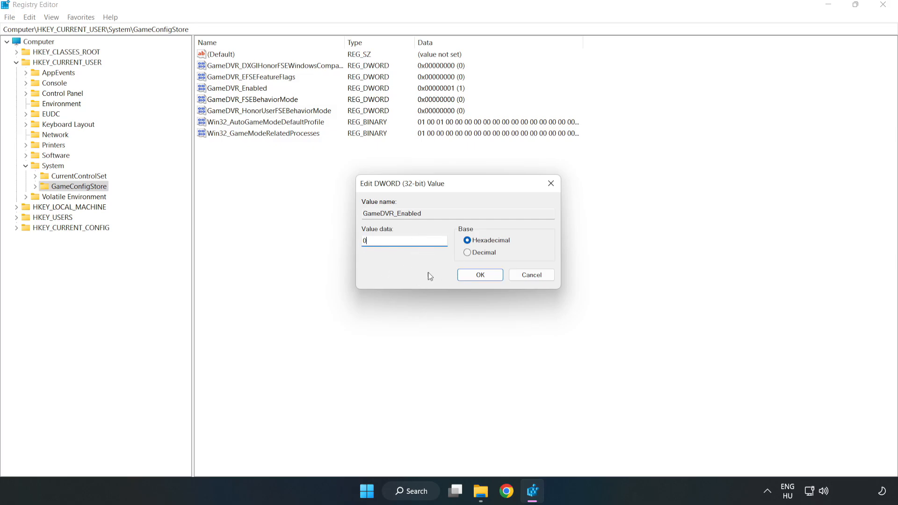
click(479, 275)
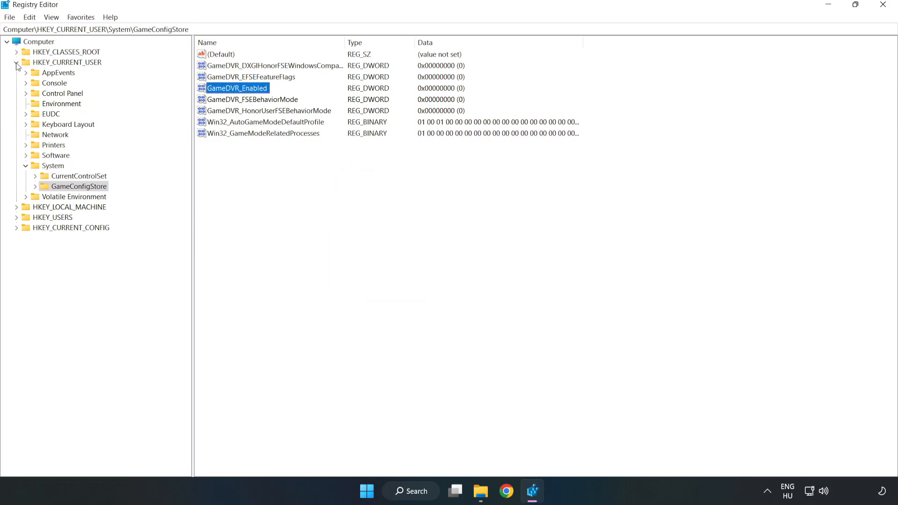
Collapse HKCU and browse HKLM SOFTWARE\Microsoft\PolicyManager\default\ApplicationManagement to AllowGameDVR
click(17, 62)
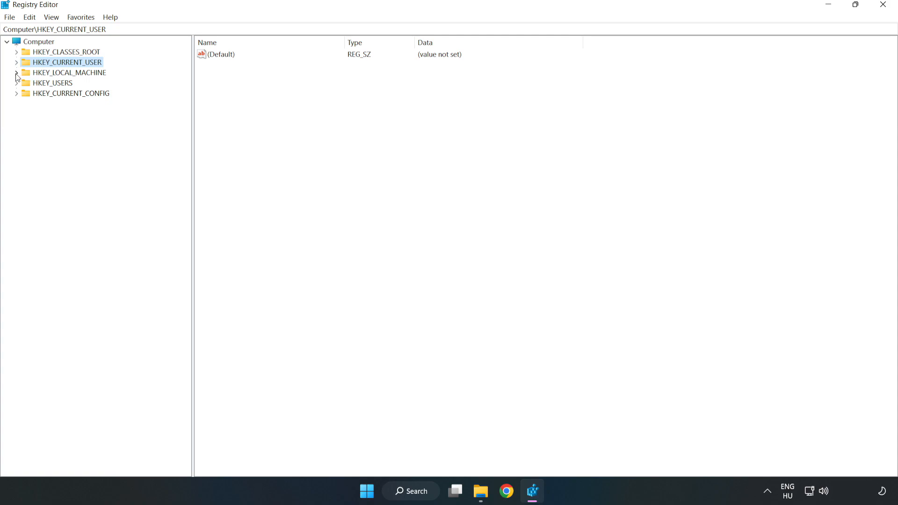
click(17, 72)
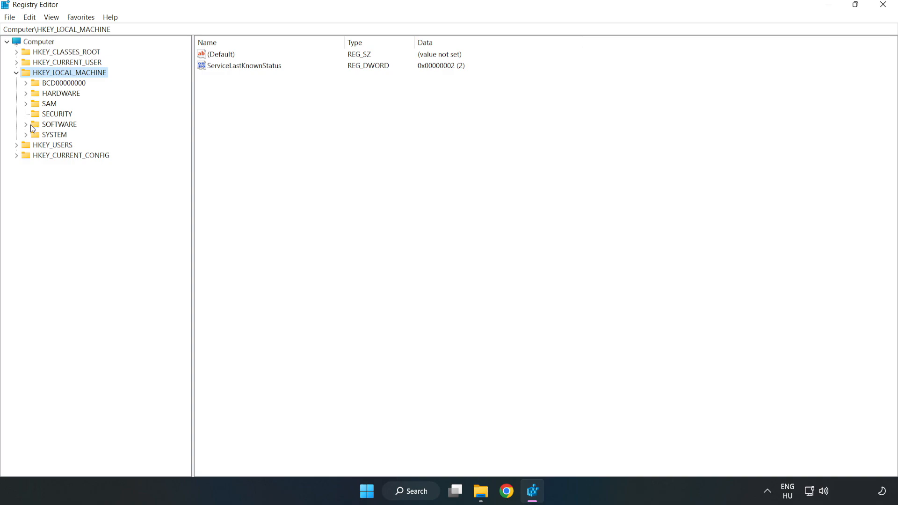
click(26, 124)
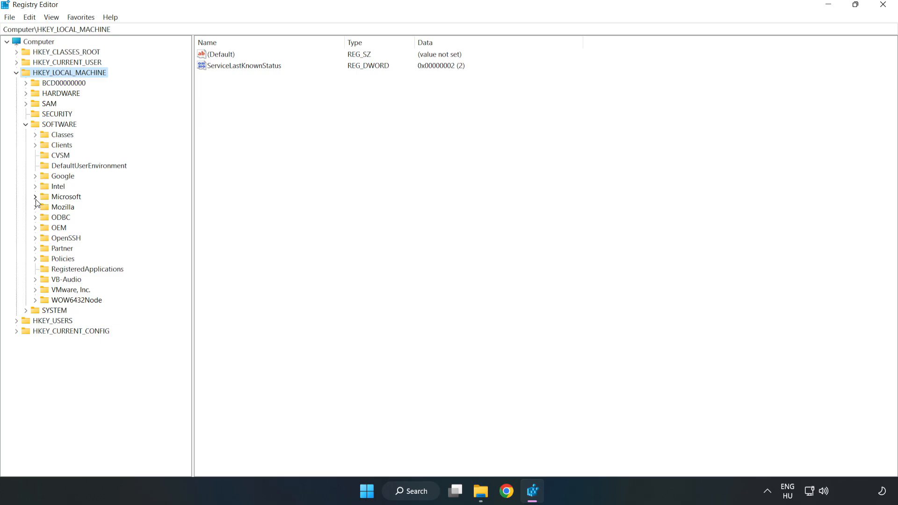
click(36, 196)
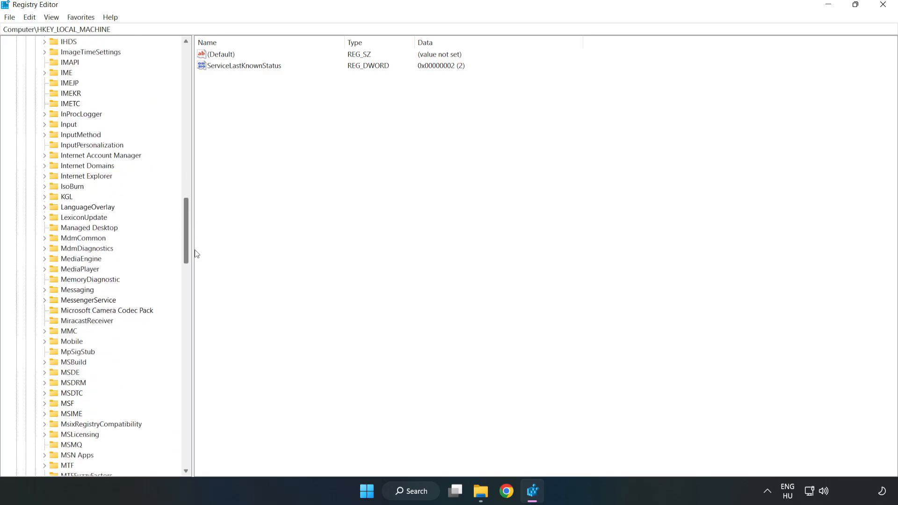
scroll(down, 3)
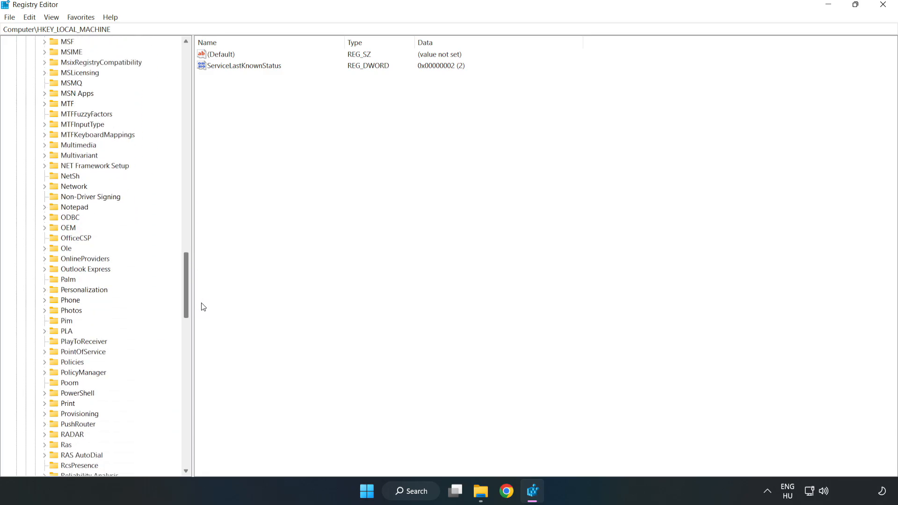
scroll(down, 3)
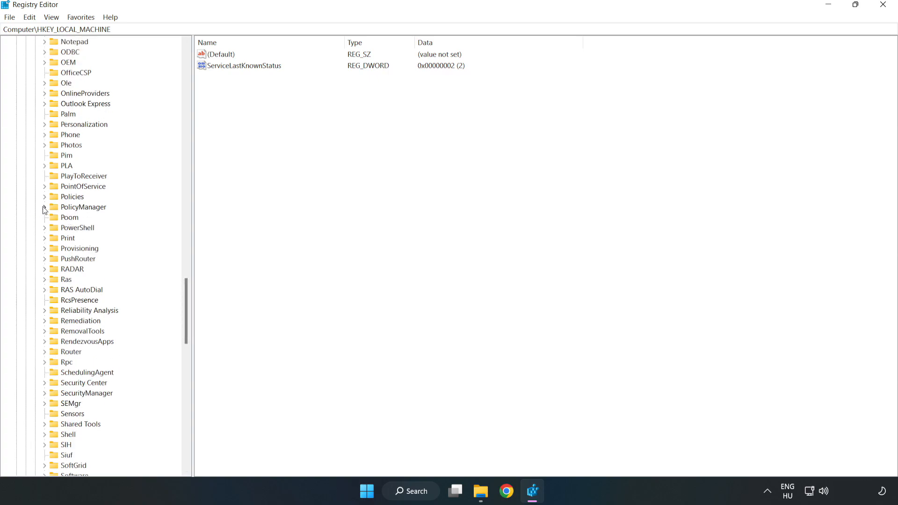
click(44, 207)
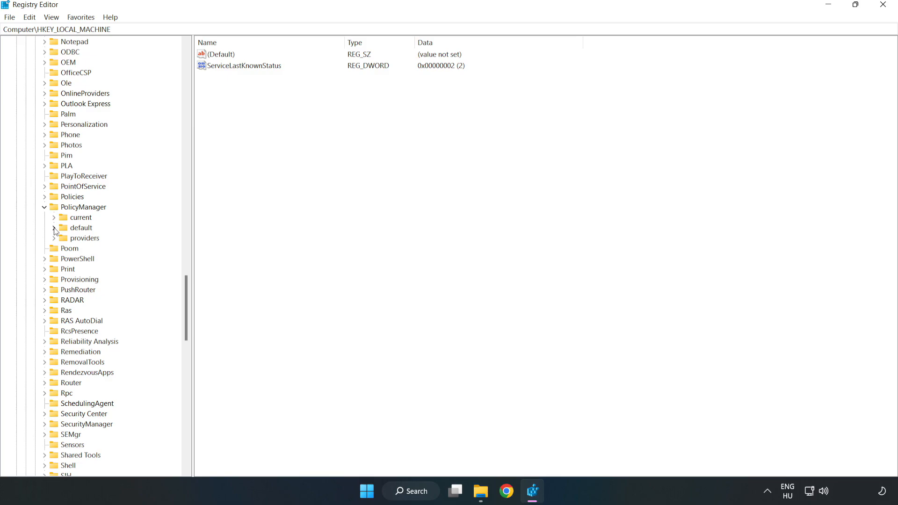
click(53, 228)
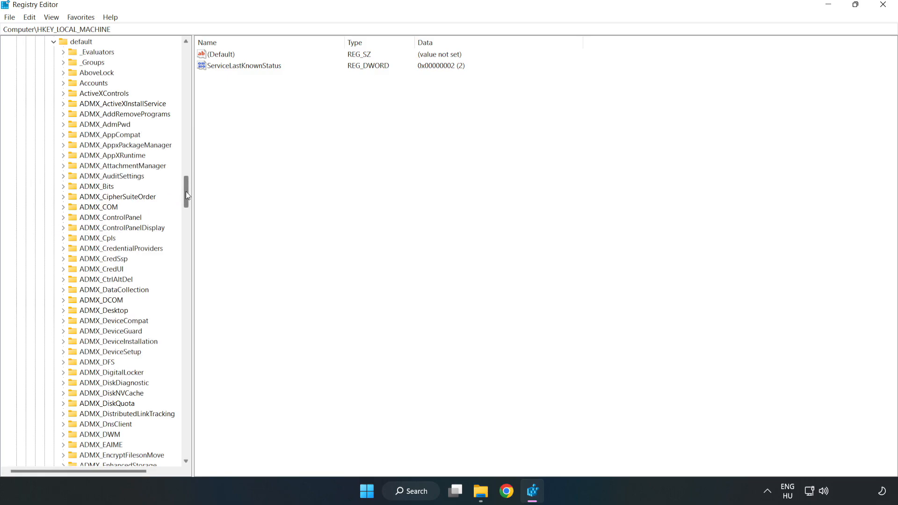
scroll(down, 3)
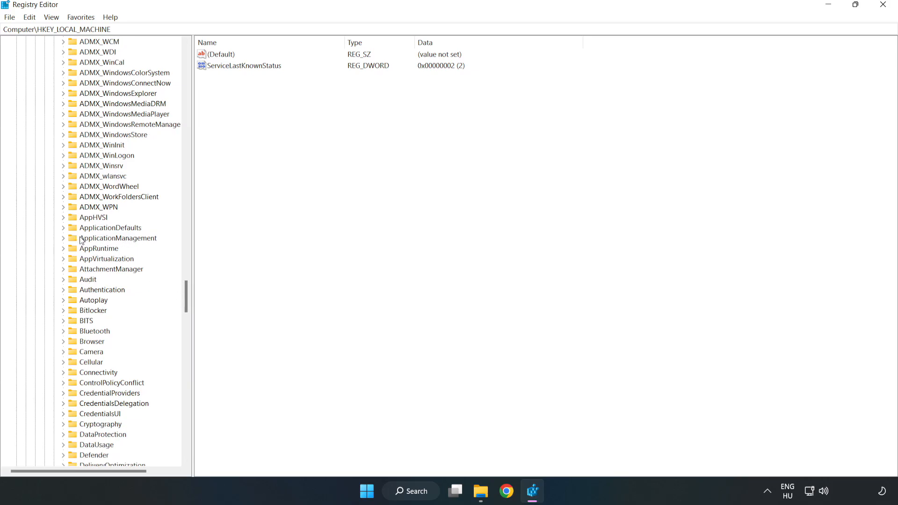
click(63, 238)
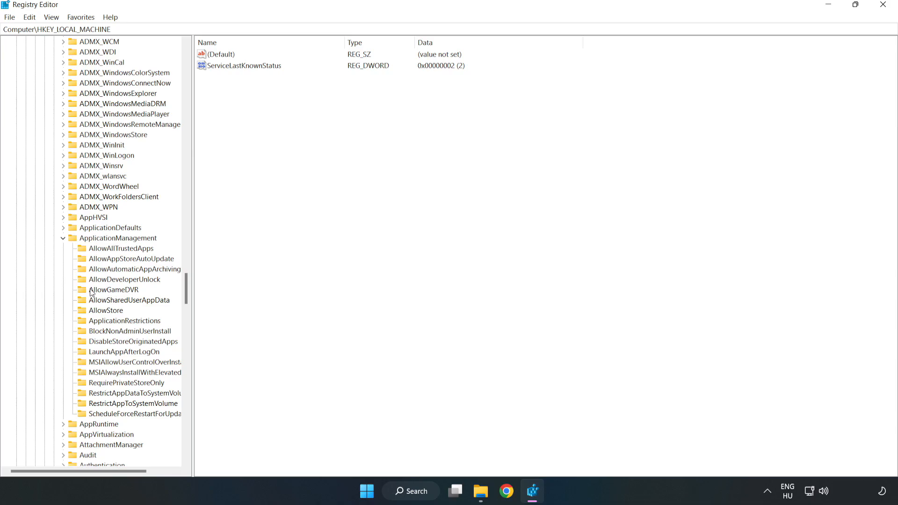
mouse_move(105, 292)
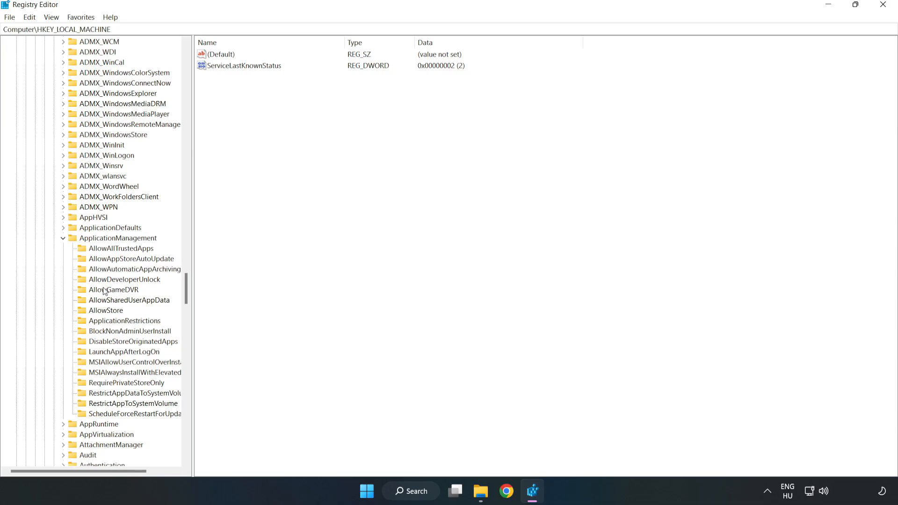
click(113, 290)
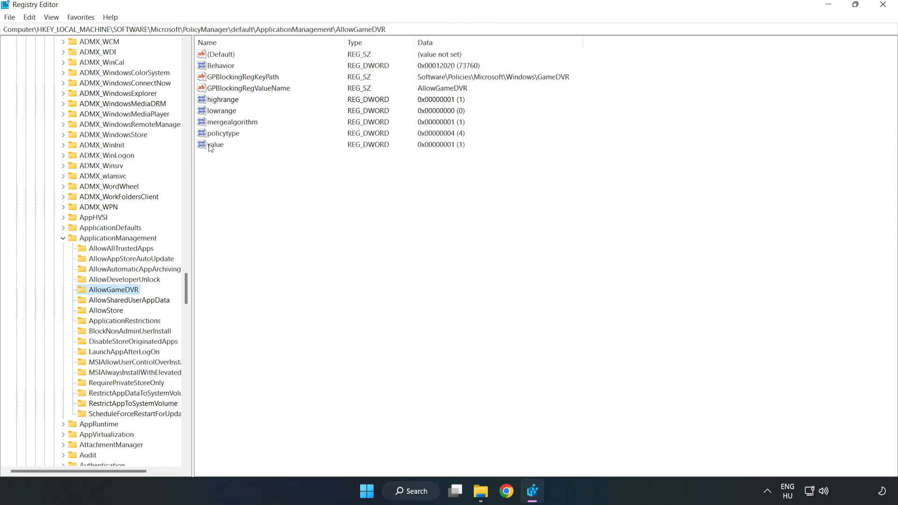
Modify the AllowGameDVR 'value' entry, changing its data from 1 to 0
right_click(215, 144)
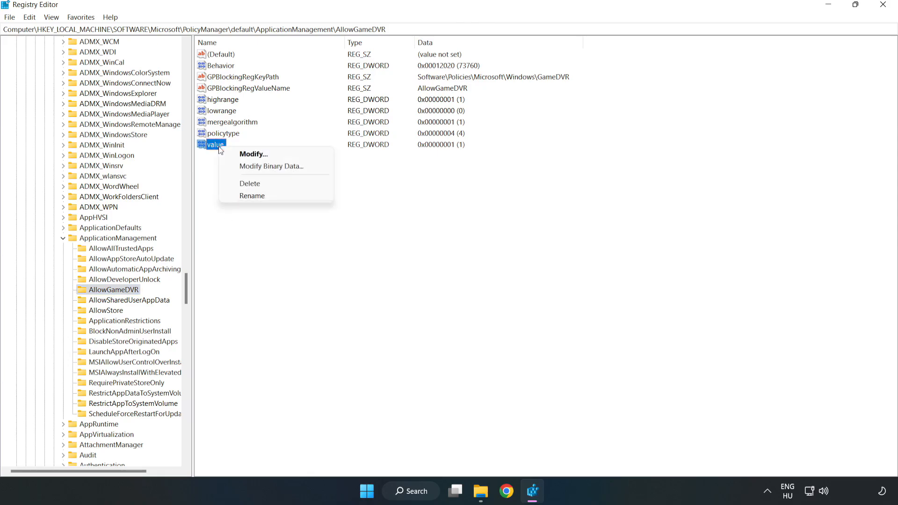
mouse_move(253, 153)
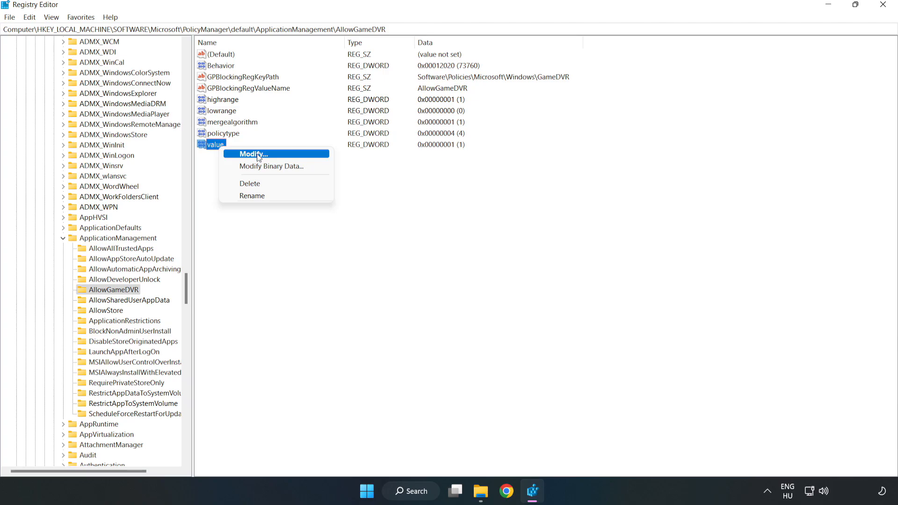
click(250, 154)
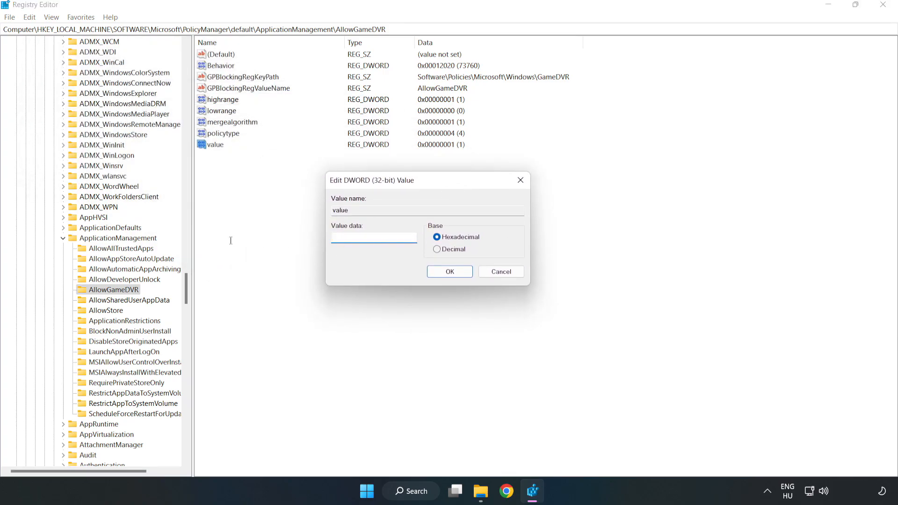
text(0)
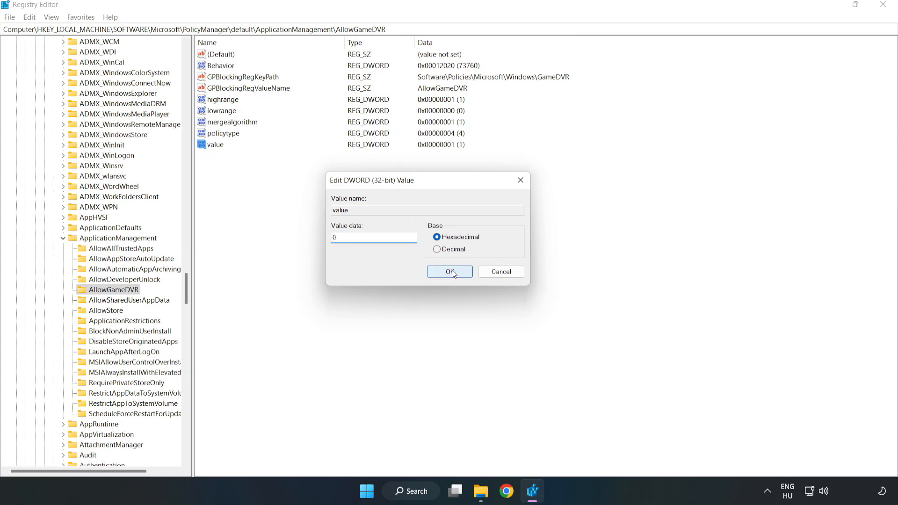
click(449, 271)
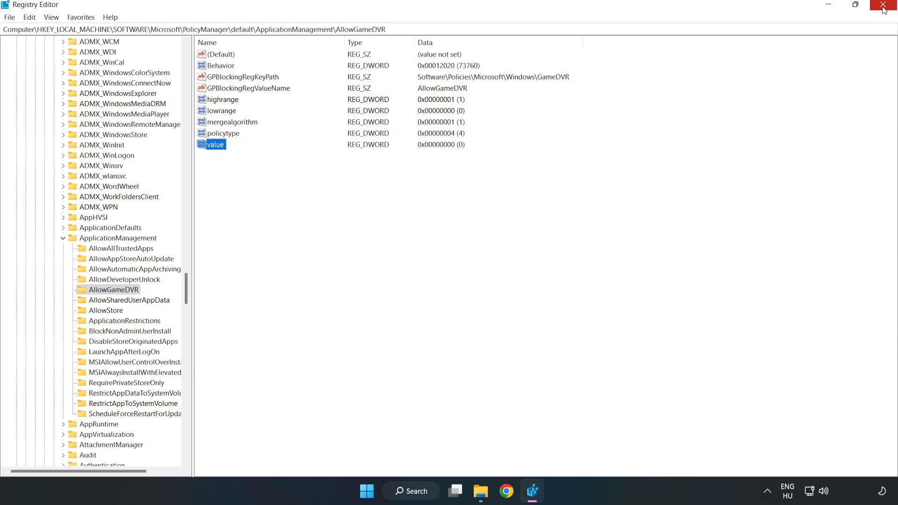
Close Registry Editor and download dxwebsetup.exe from the DirectX End-User Runtime page in Chrome
click(885, 6)
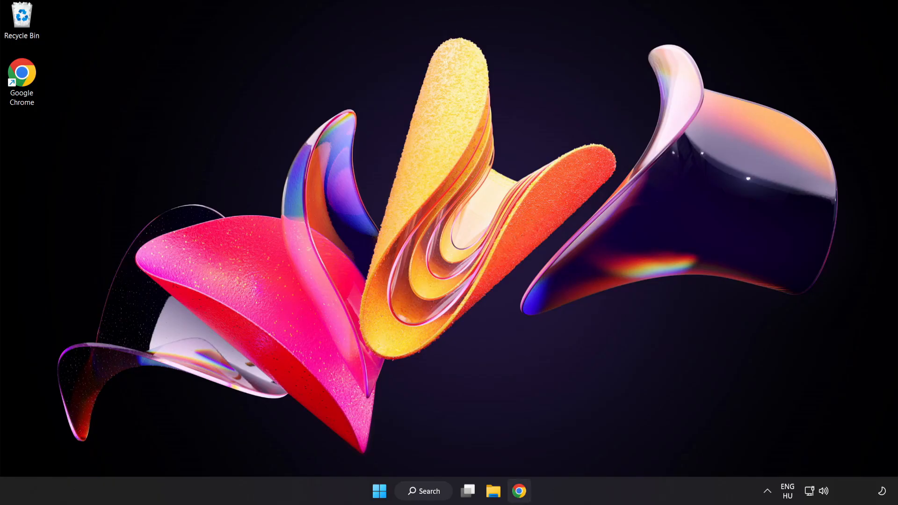
mouse_move(518, 491)
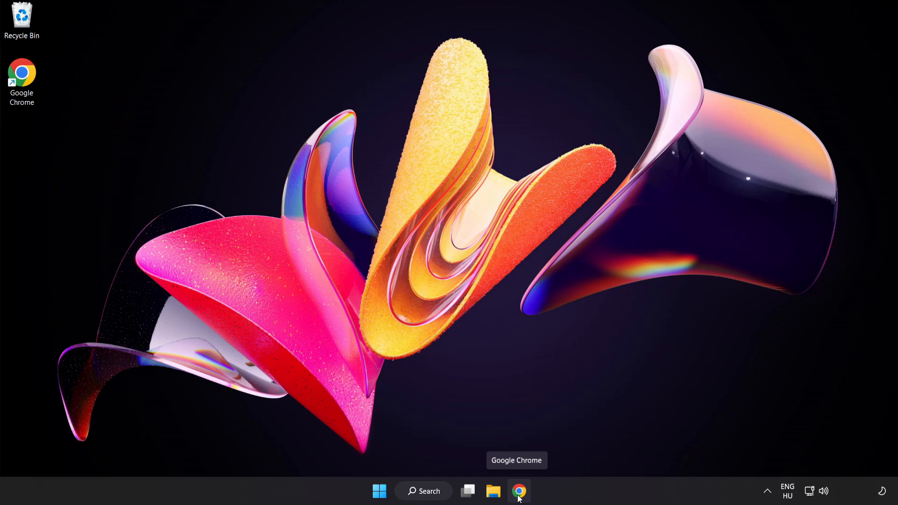
click(518, 490)
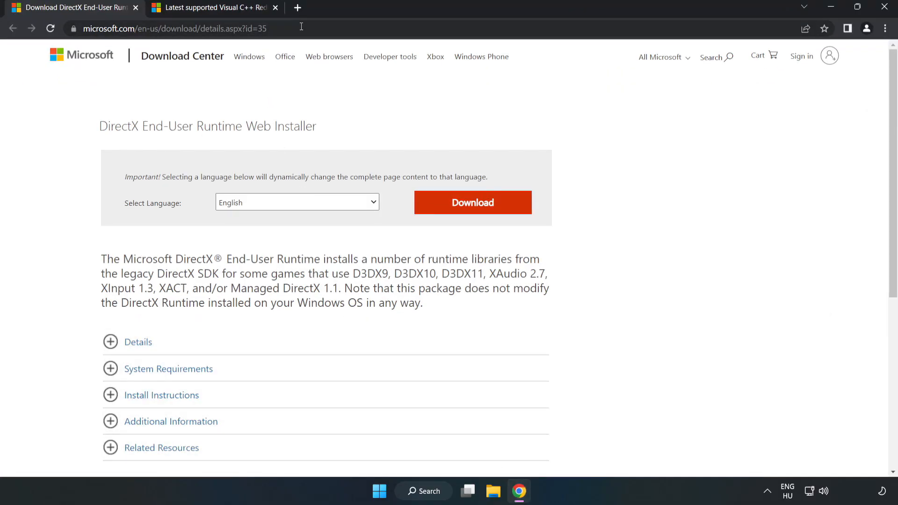
click(172, 28)
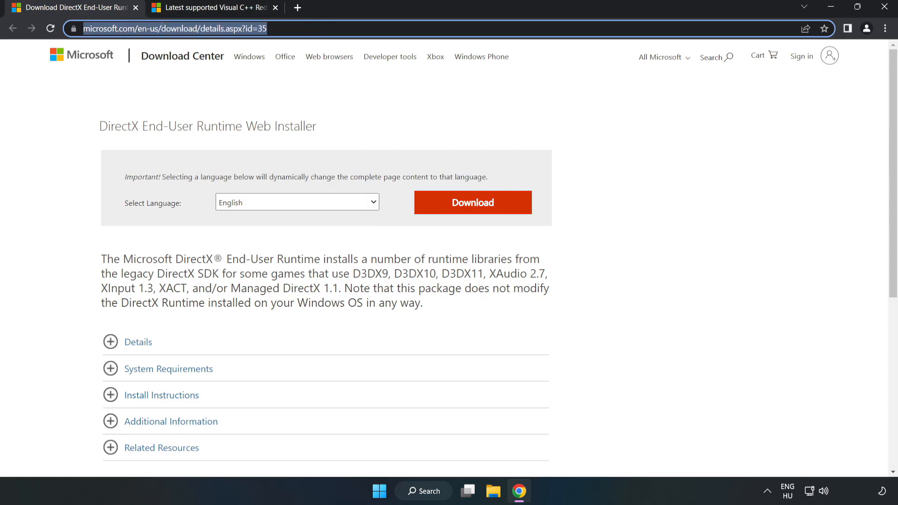
click(394, 202)
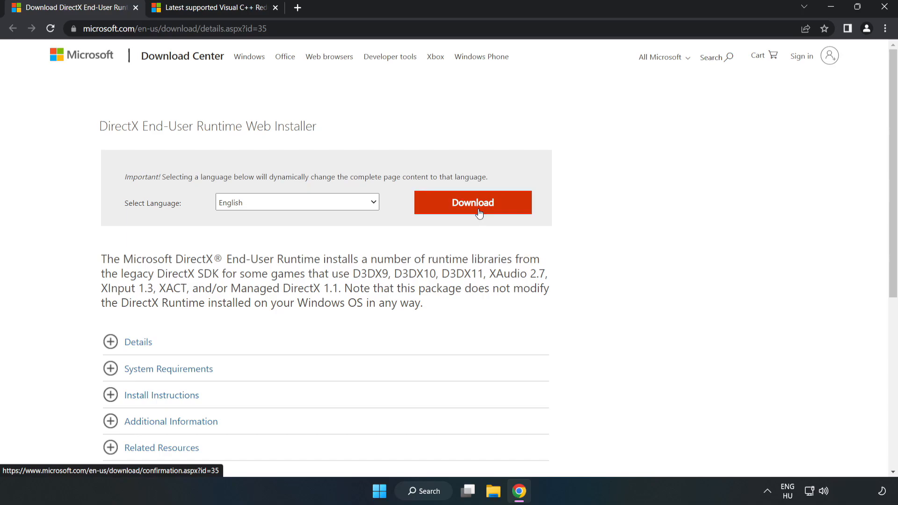
click(472, 202)
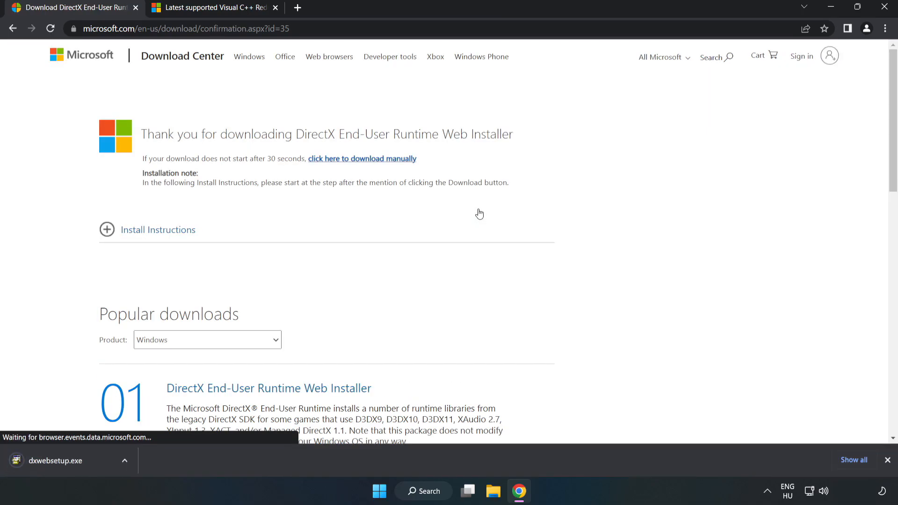
mouse_move(339, 298)
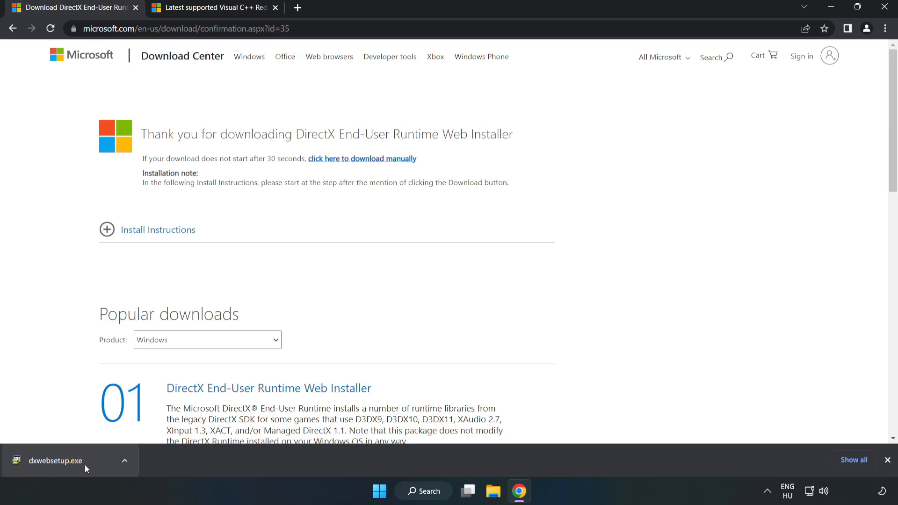
Run dxwebsetup.exe, accept the agreement, untick the Bing Bar, and finish DirectX setup
click(55, 461)
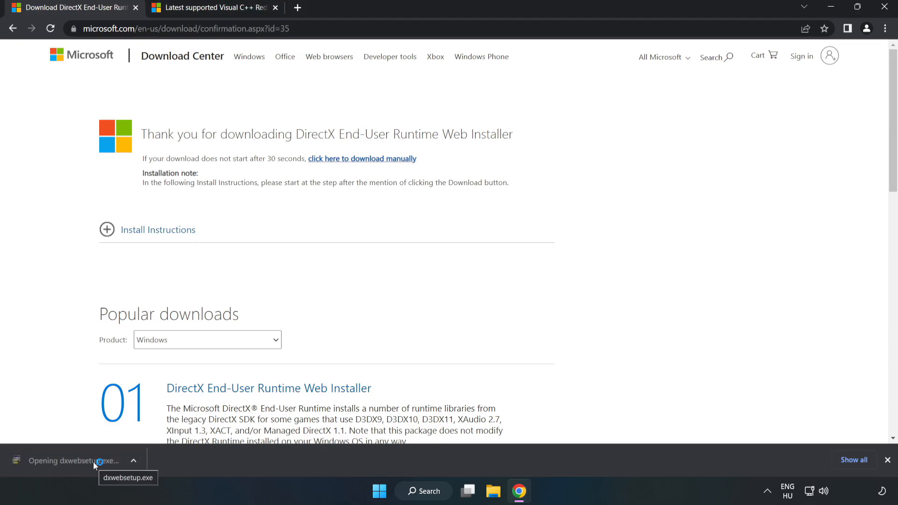
click(73, 461)
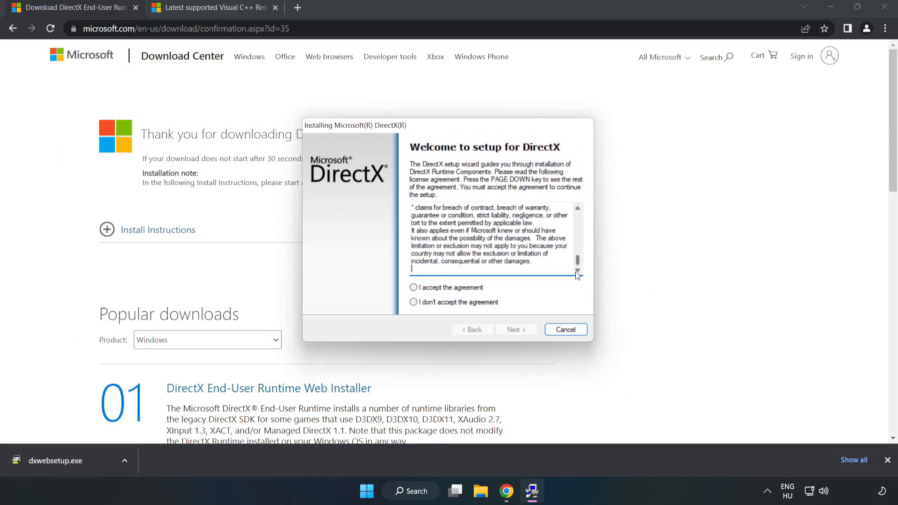
click(413, 287)
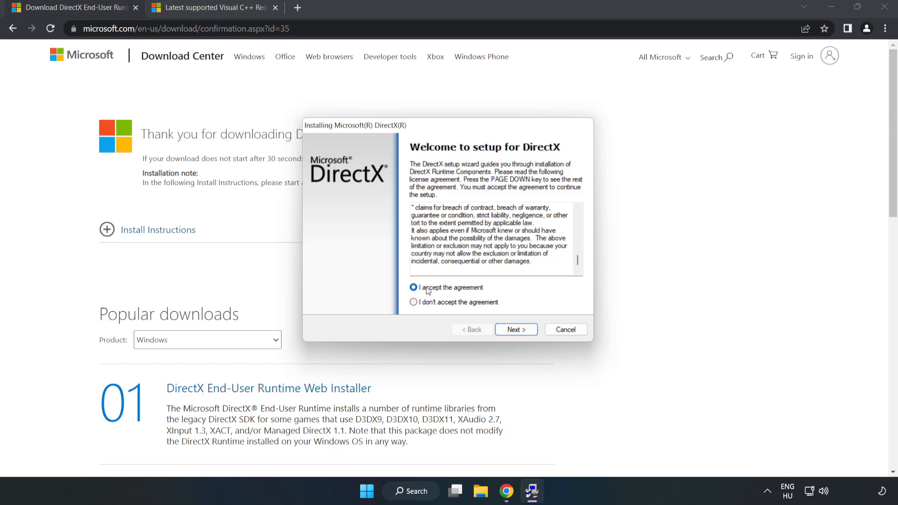
click(515, 329)
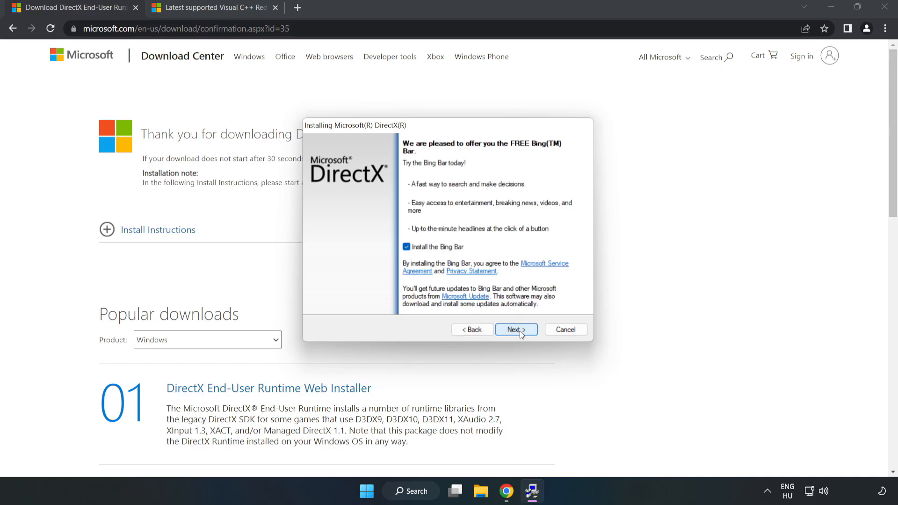
click(406, 247)
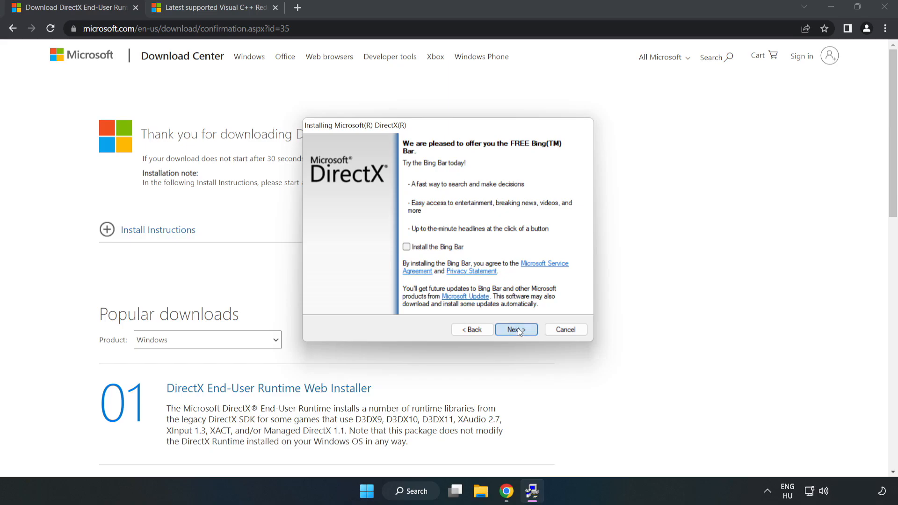
click(515, 329)
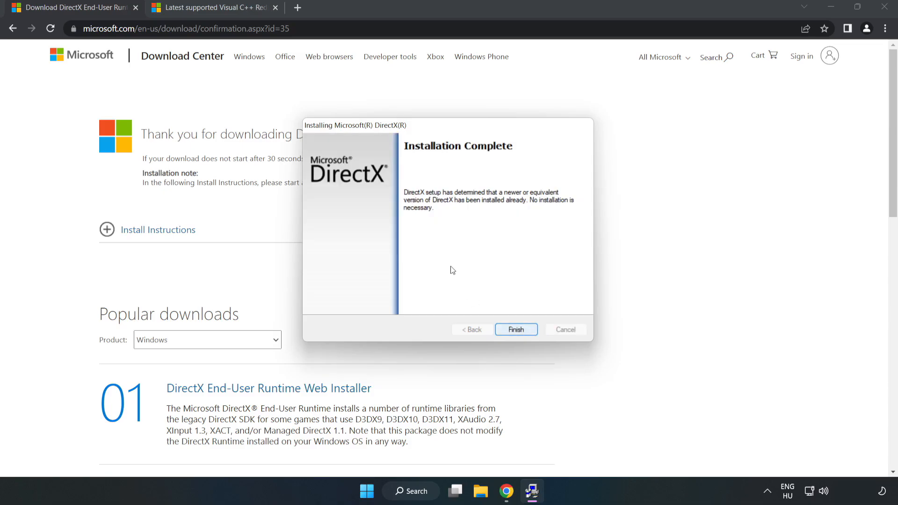
click(515, 329)
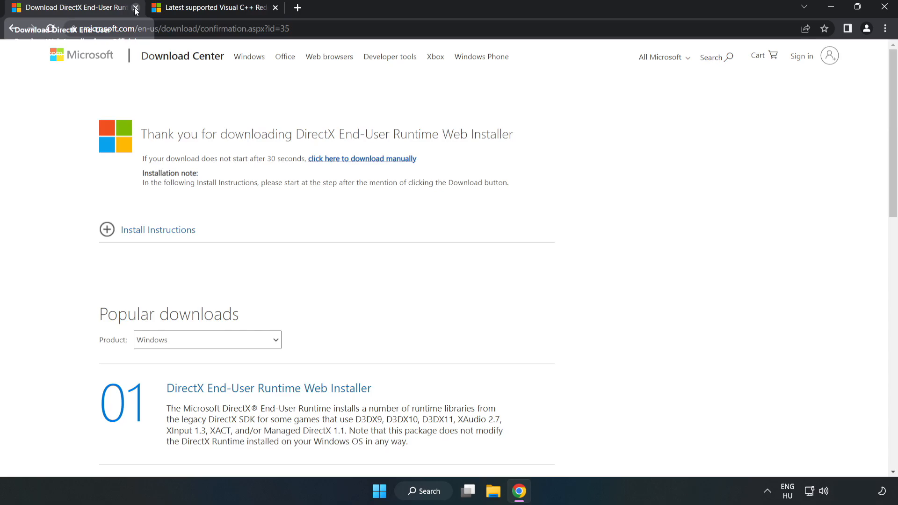
Close the DirectX tab, download the ARM64, x86 and x64 redistributables, and launch the ARM64 installer
click(136, 11)
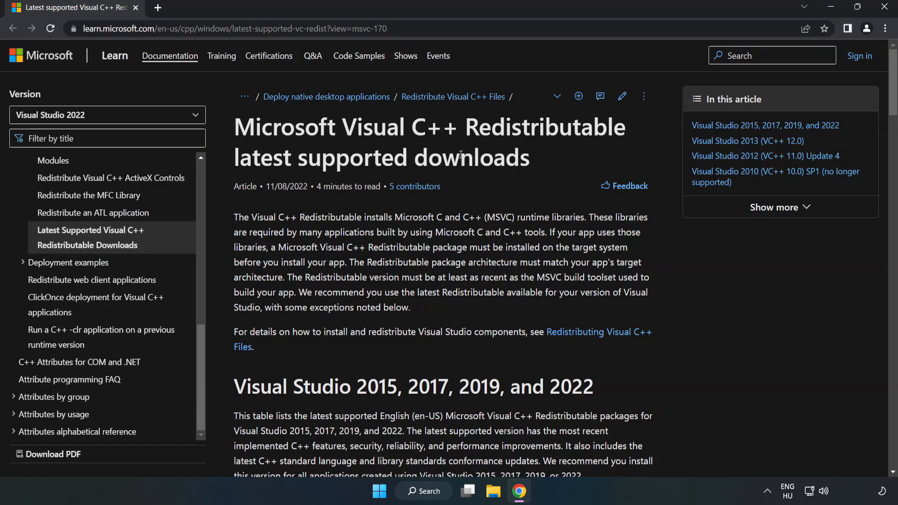
scroll(down, 3)
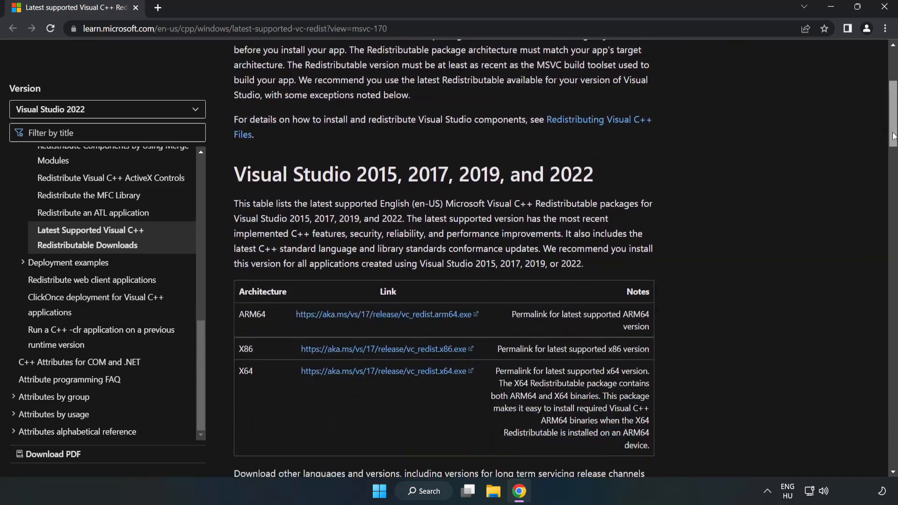
scroll(down, 3)
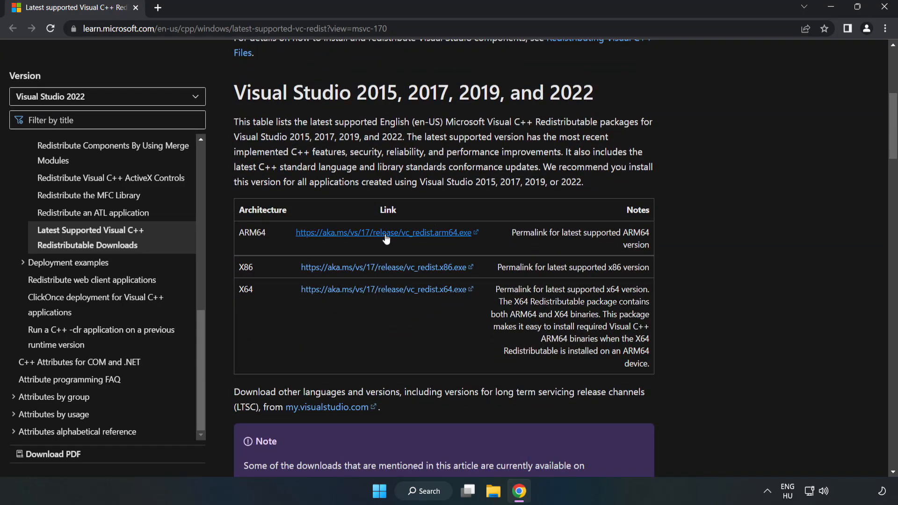
click(384, 233)
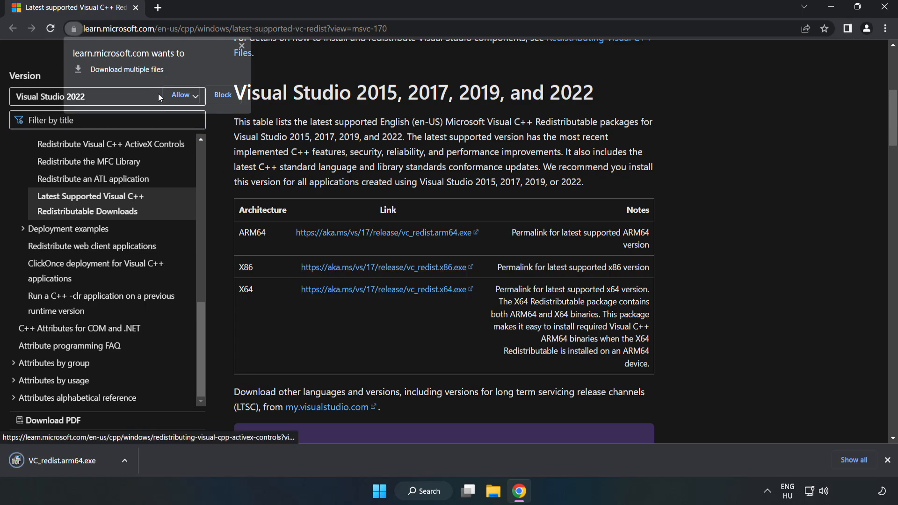
click(181, 95)
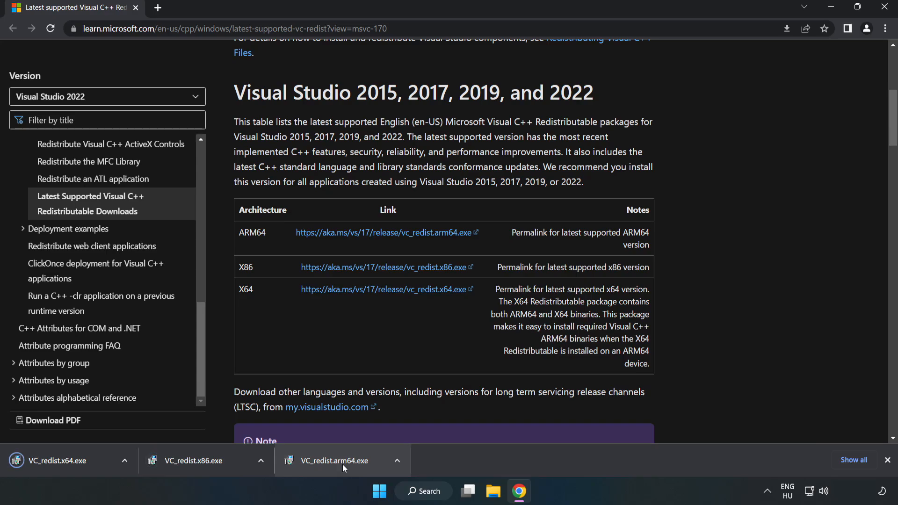
click(342, 460)
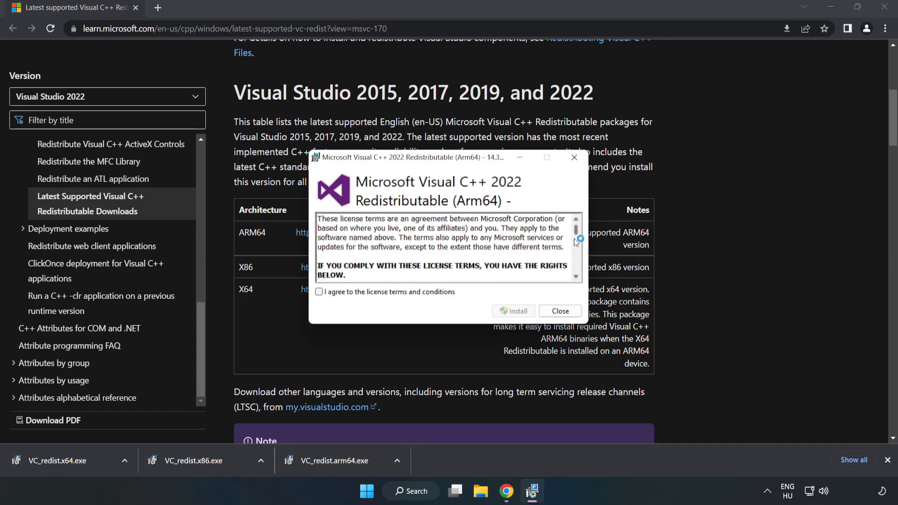
Agree to the license and attempt the ARM64 install, dismissing its unsupported failure
click(319, 291)
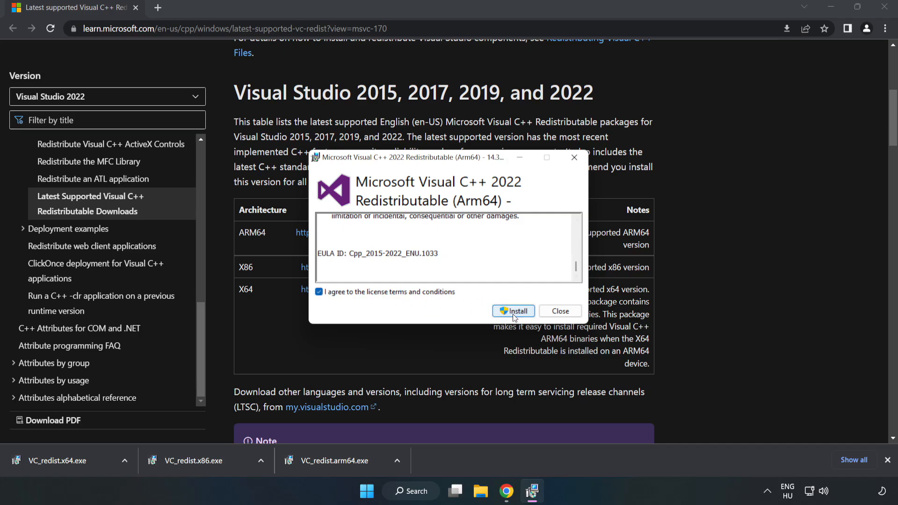
click(513, 311)
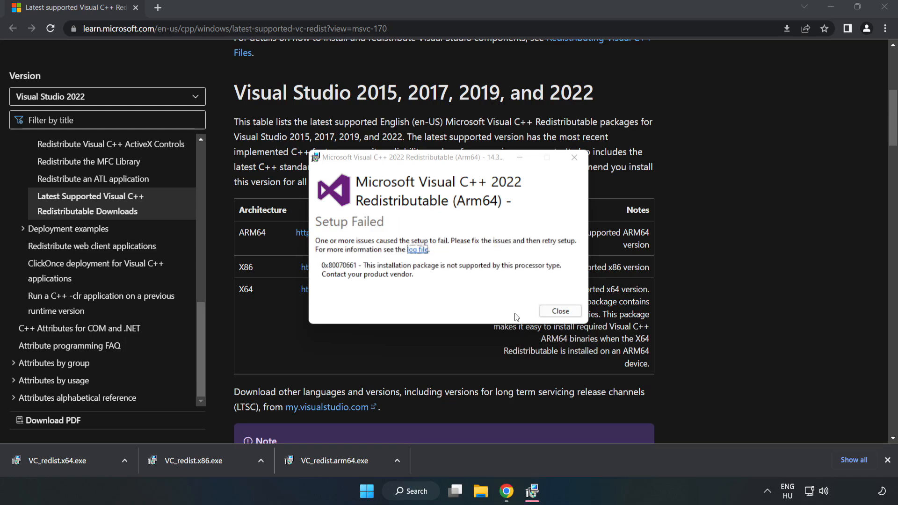
mouse_move(432, 266)
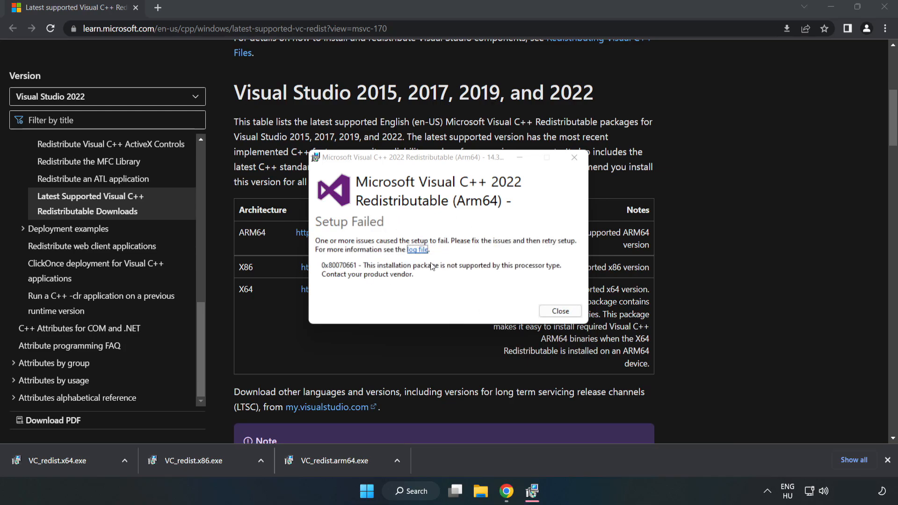
click(559, 311)
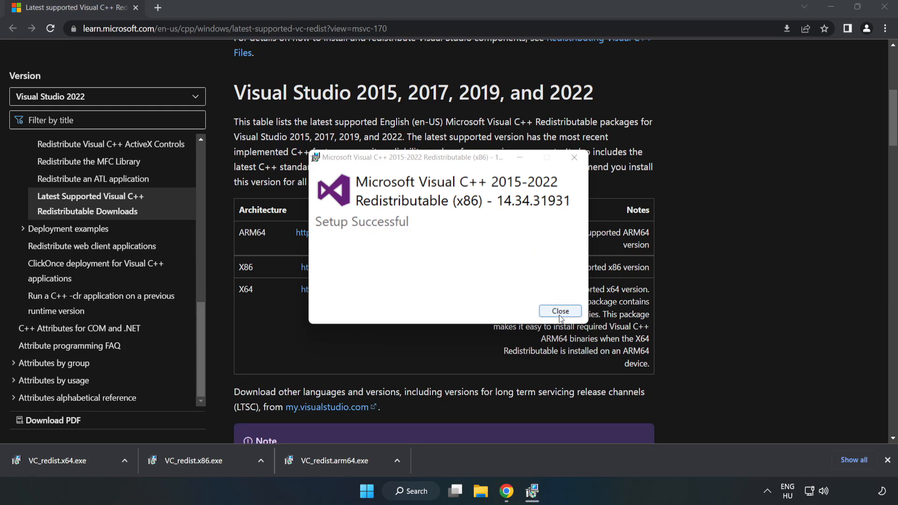
Close the successful x86 setup, then install the x64 redistributable and close without restarting
click(560, 312)
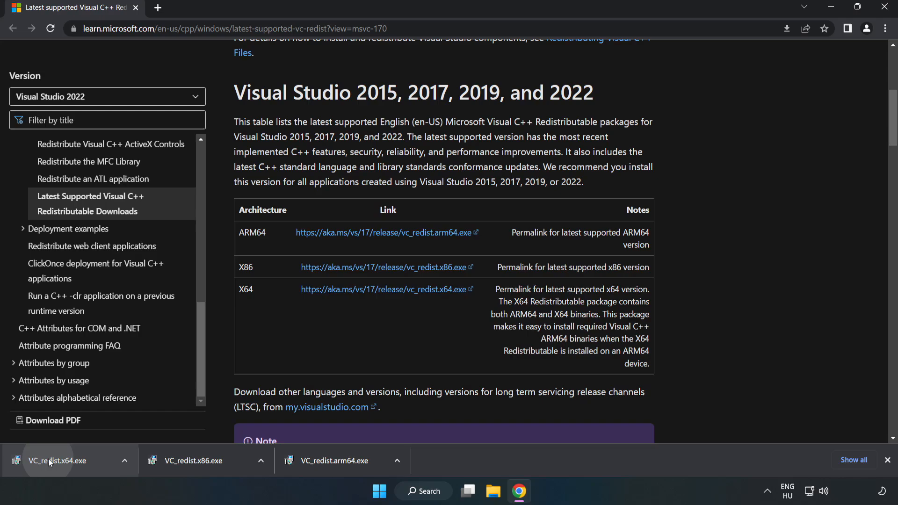
click(57, 460)
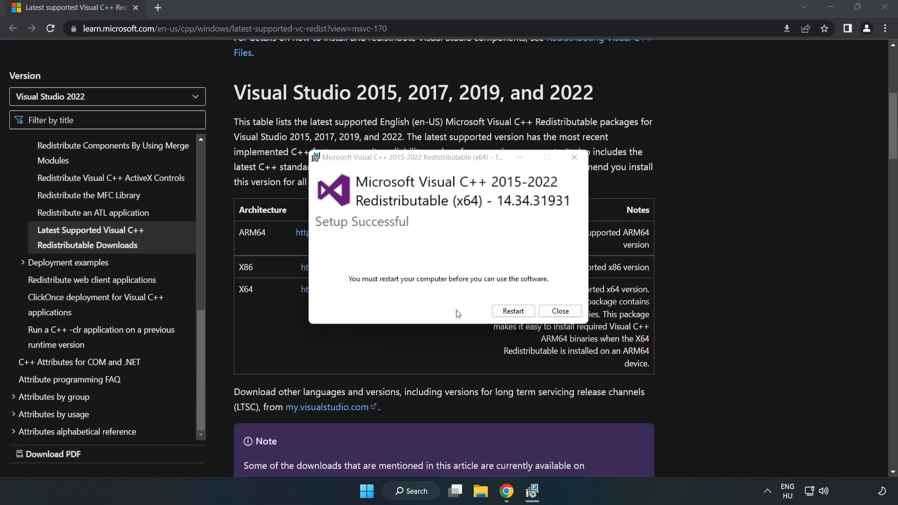
mouse_move(598, 311)
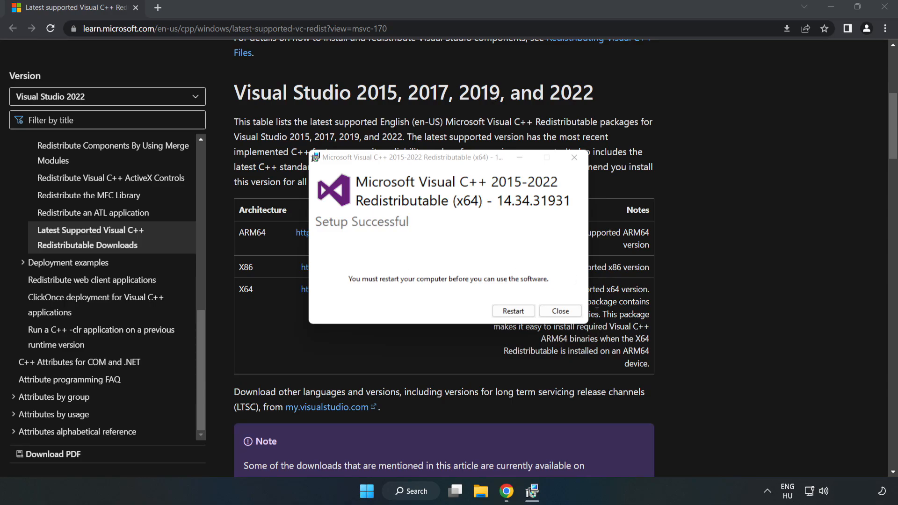
click(559, 311)
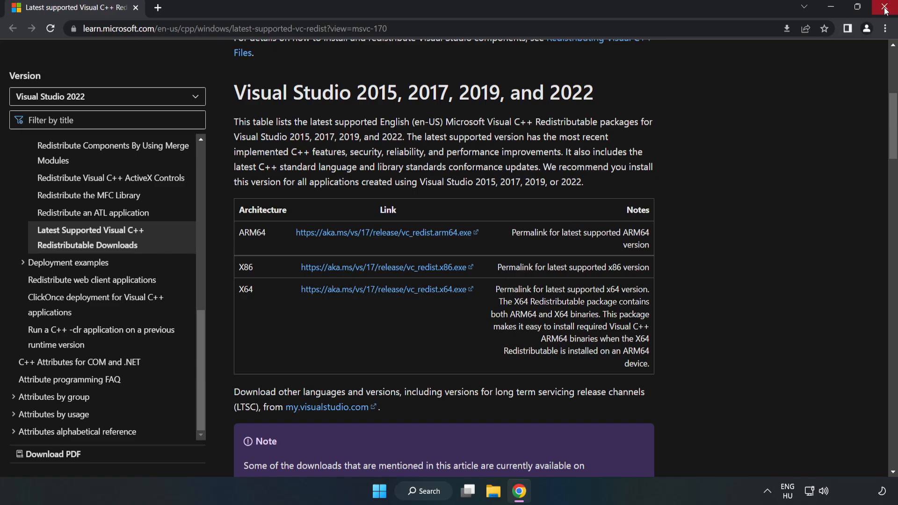
Close Chrome and bring up the Start menu's power options to restart
click(884, 8)
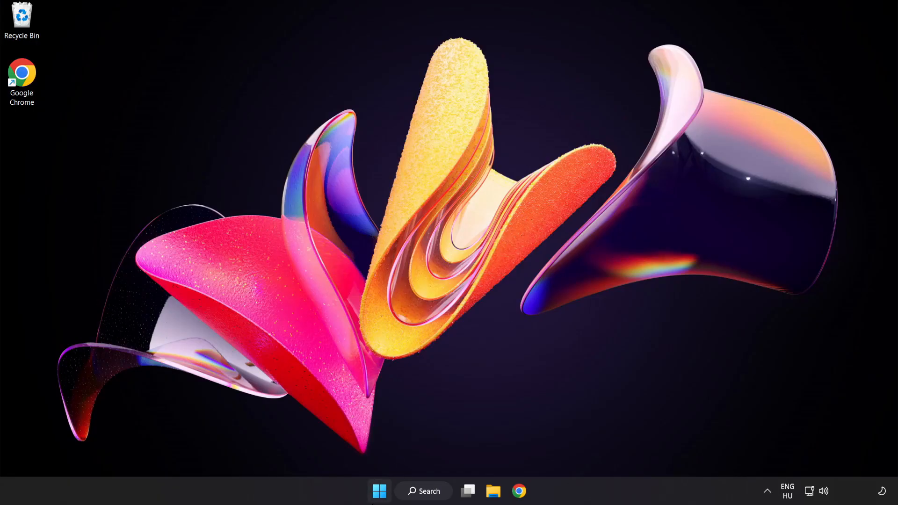
click(378, 491)
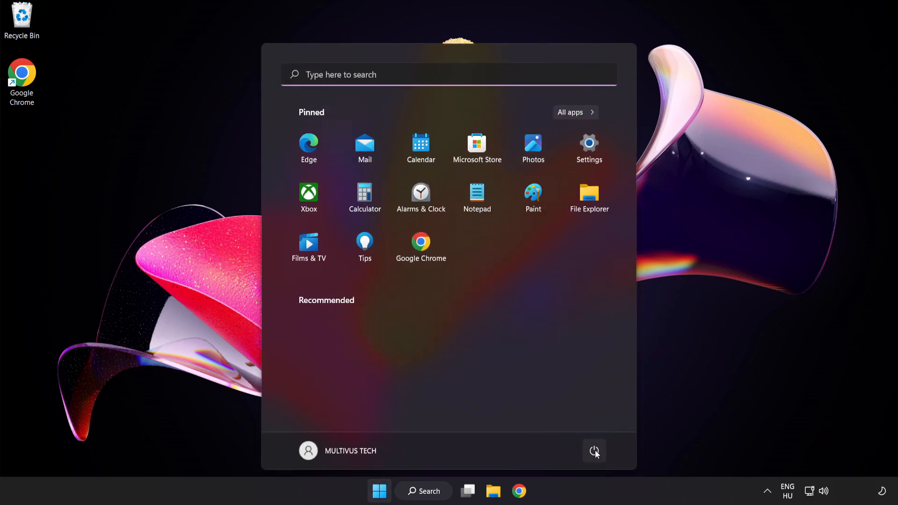
click(594, 451)
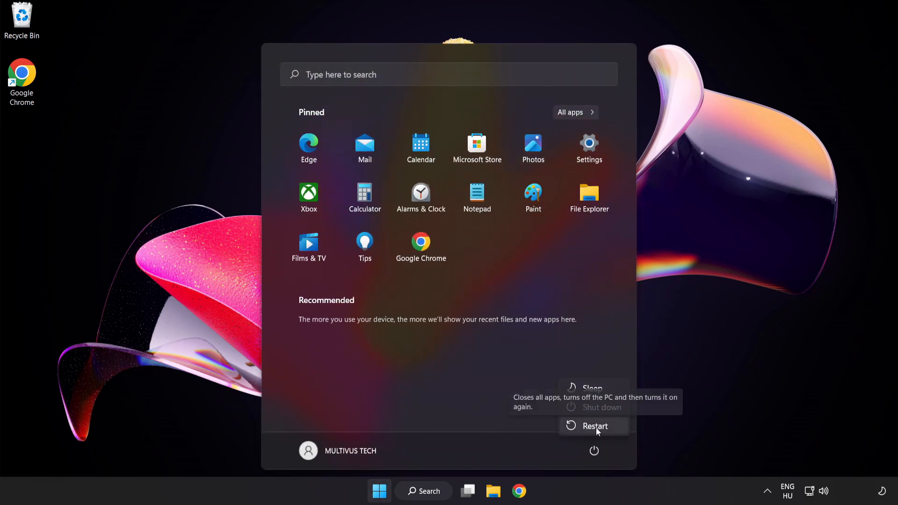